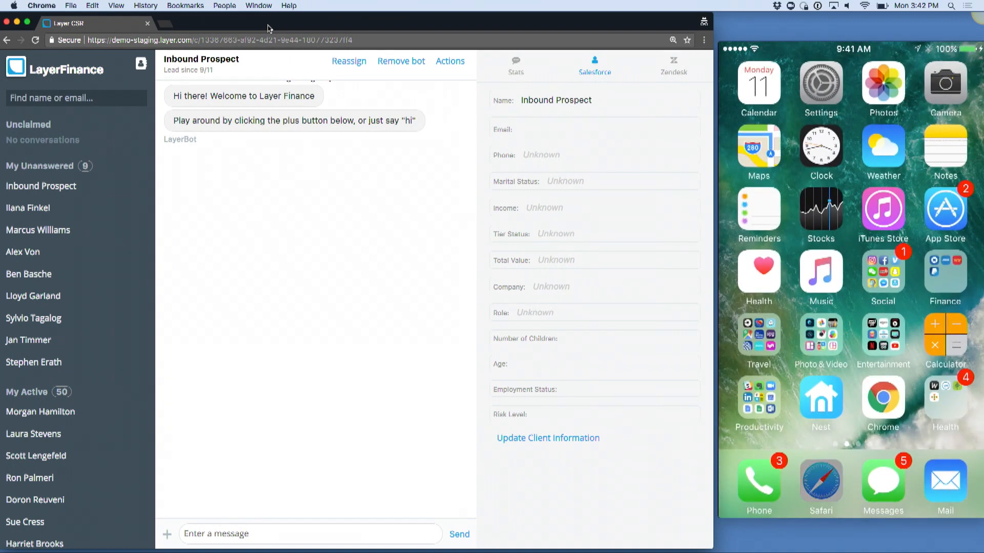
Step: On the phone, open the Layer demo chat page and send a greeting to the bot
{"action": "left_click", "coordinate": [882, 399]}
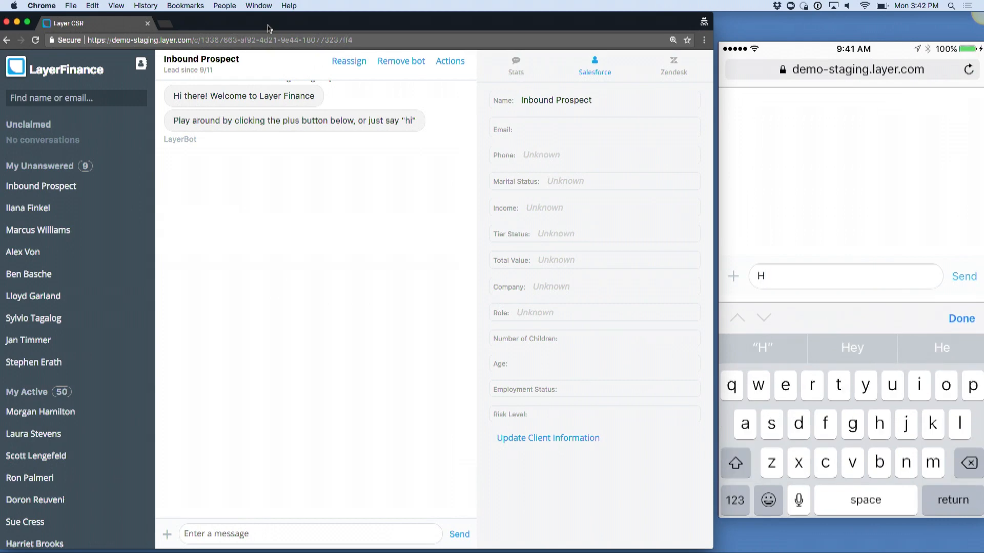
{"action": "left_click", "coordinate": [964, 276]}
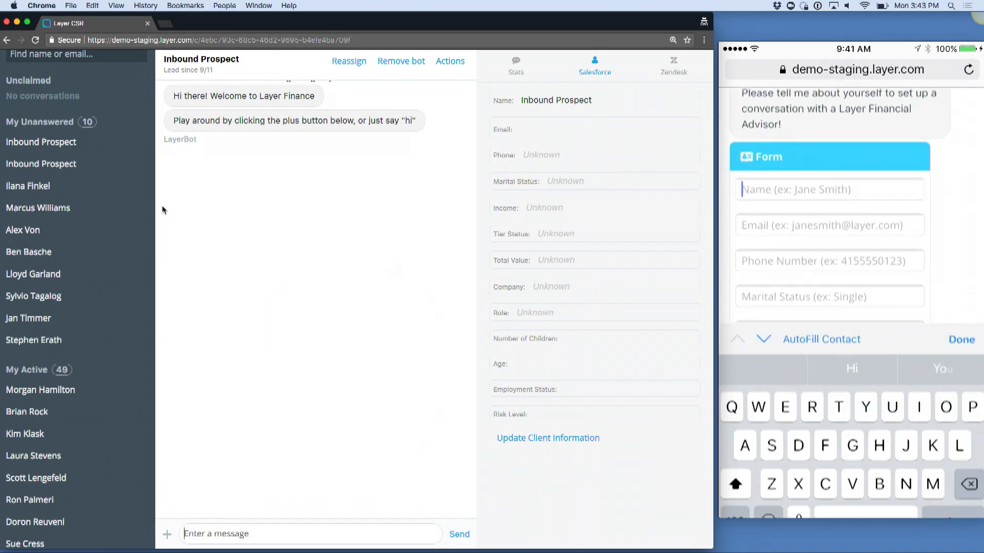
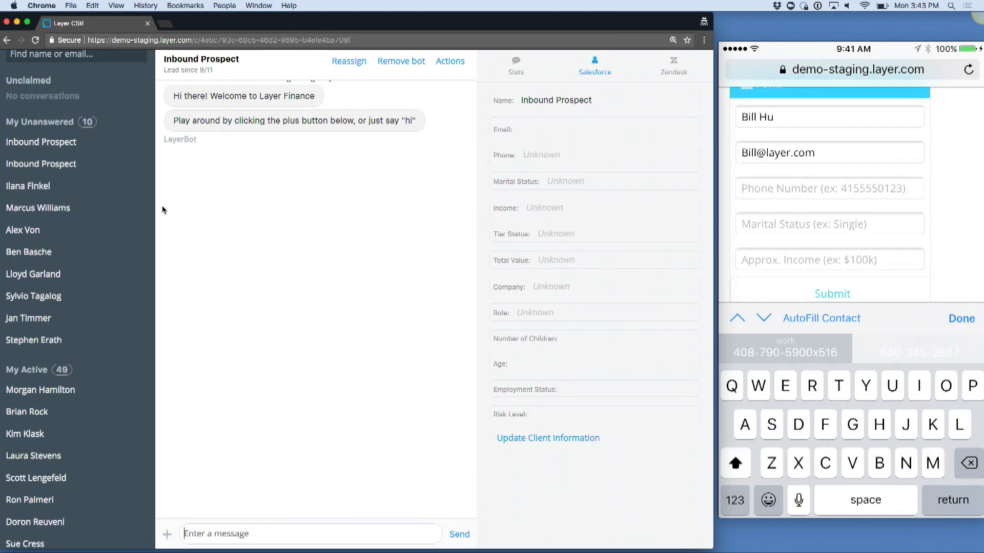
{"action": "type", "text": "M"}
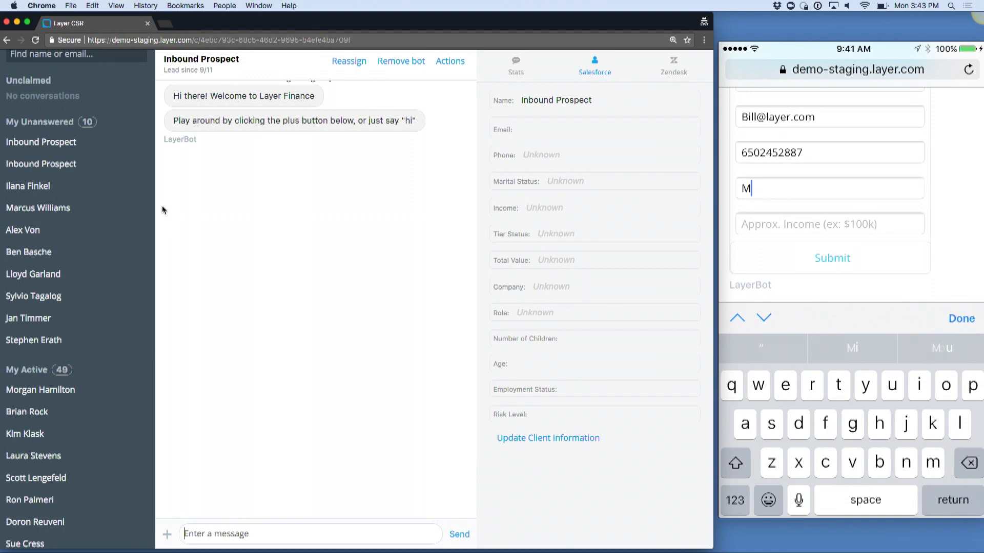
{"action": "type", "text": "arried"}
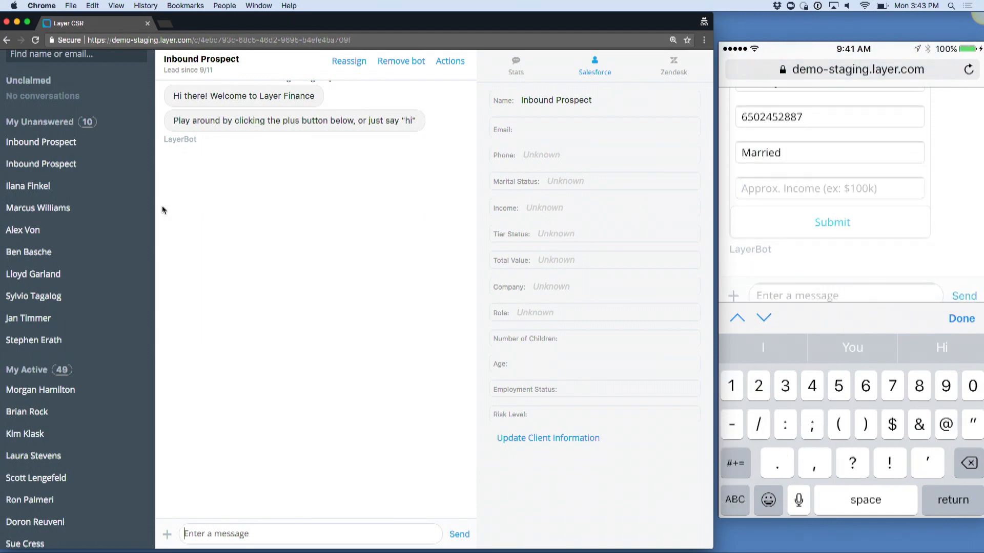
{"action": "type", "text": "$50."}
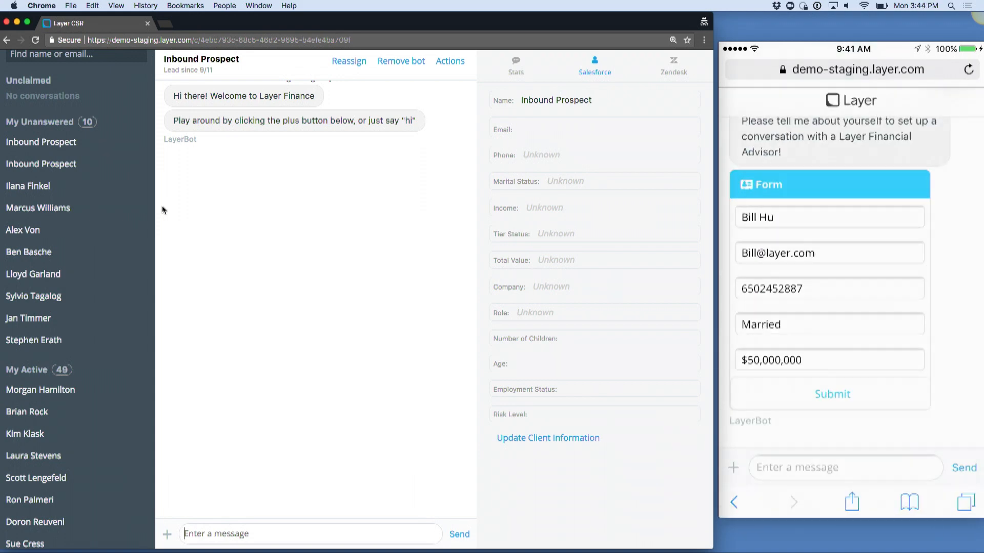
{"action": "left_click", "coordinate": [832, 394]}
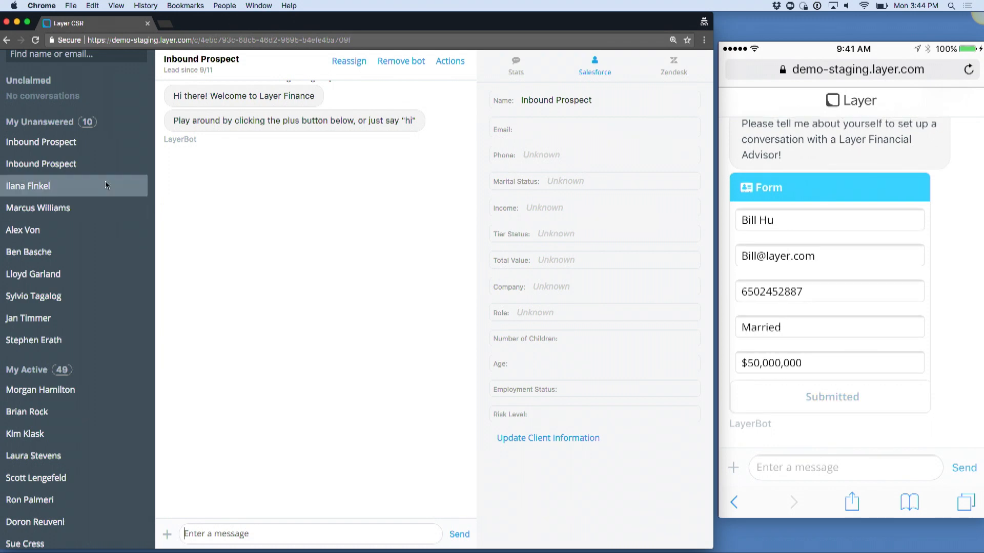
{"action": "left_click", "coordinate": [19, 142]}
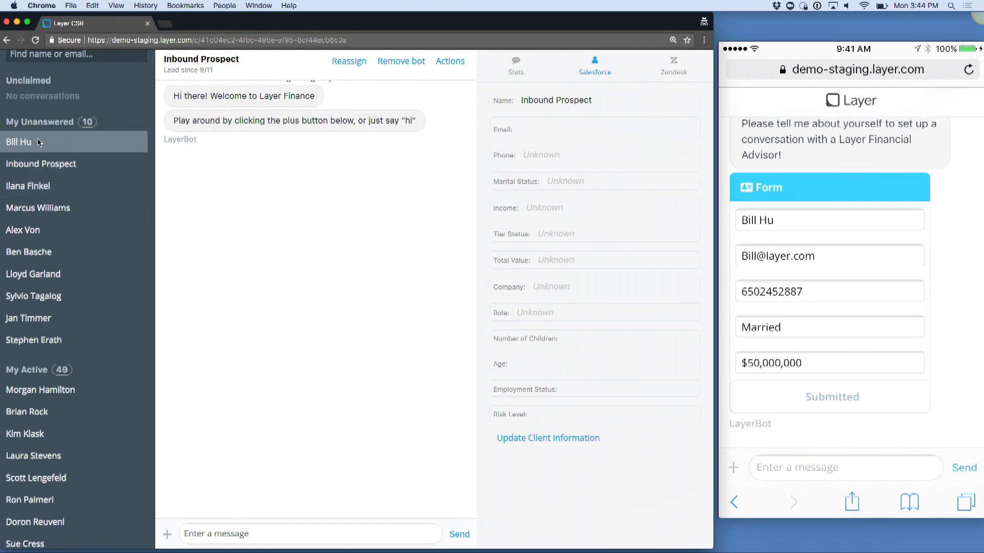
{"action": "left_click", "coordinate": [19, 141]}
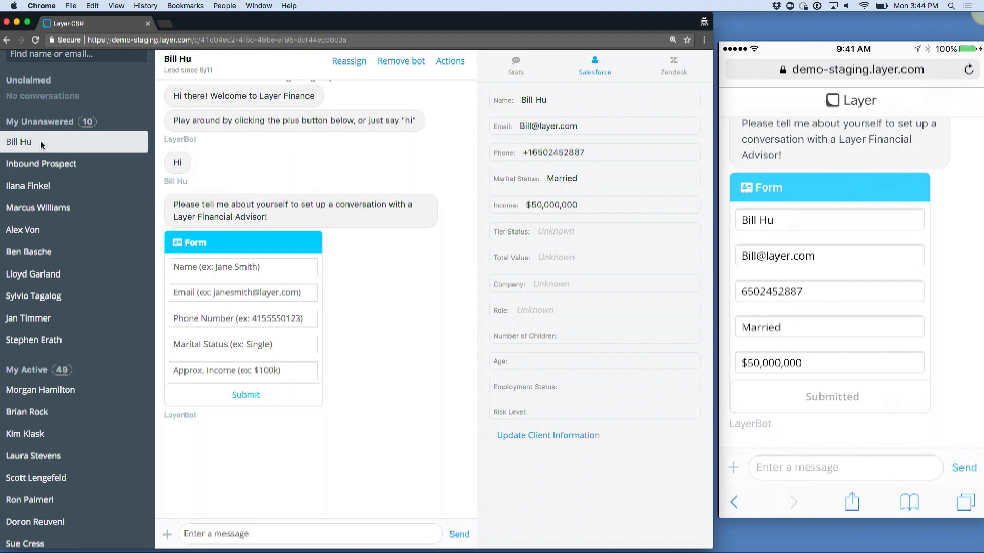
{"action": "left_click", "coordinate": [245, 395]}
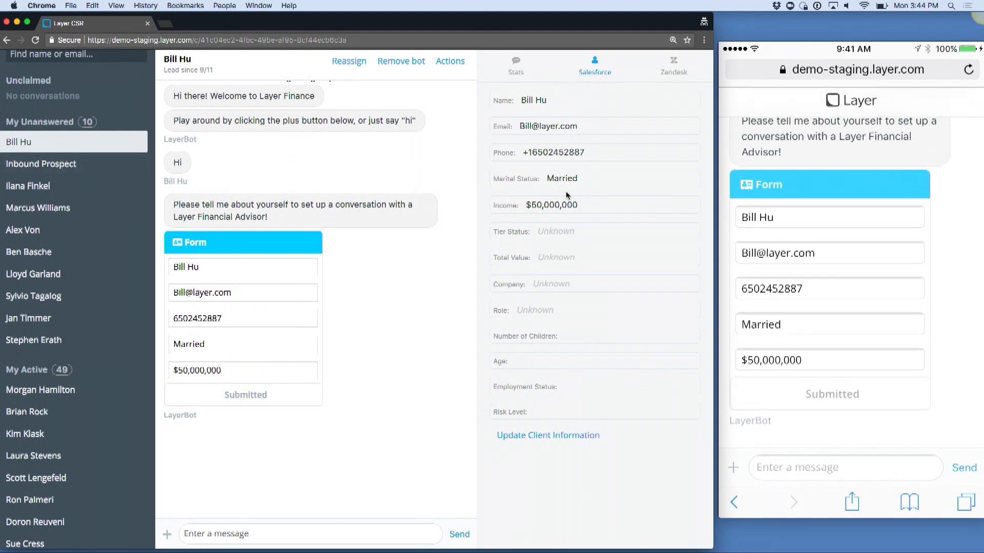
{"action": "mouse_move", "coordinate": [285, 338]}
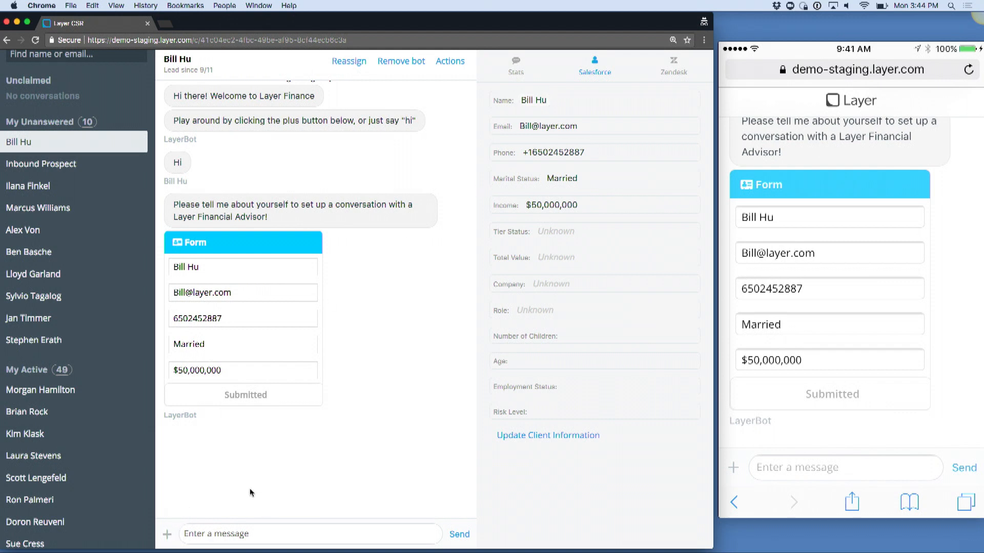
{"action": "left_click", "coordinate": [400, 61]}
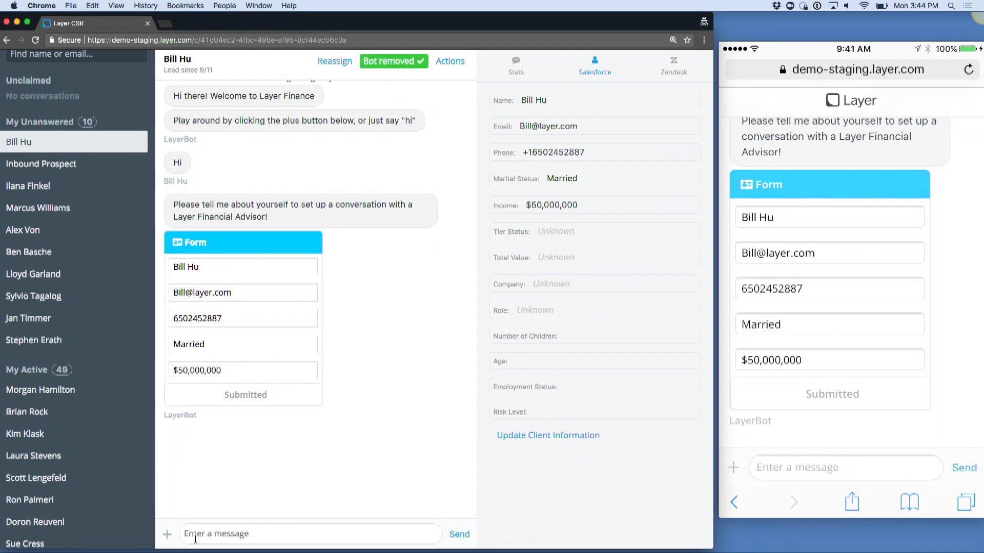
{"action": "left_click", "coordinate": [732, 467]}
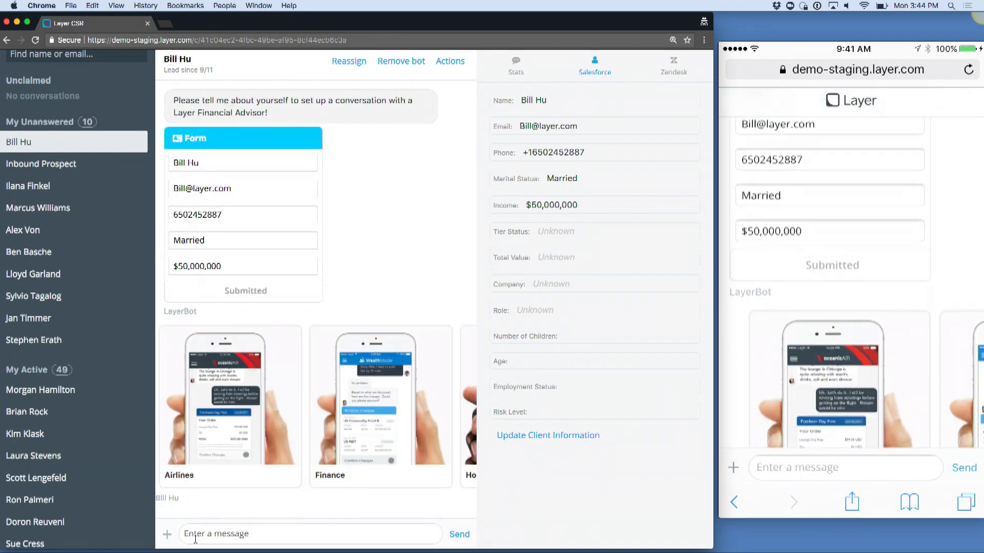
{"action": "scroll", "scroll_direction": "down", "scroll_amount": 3}
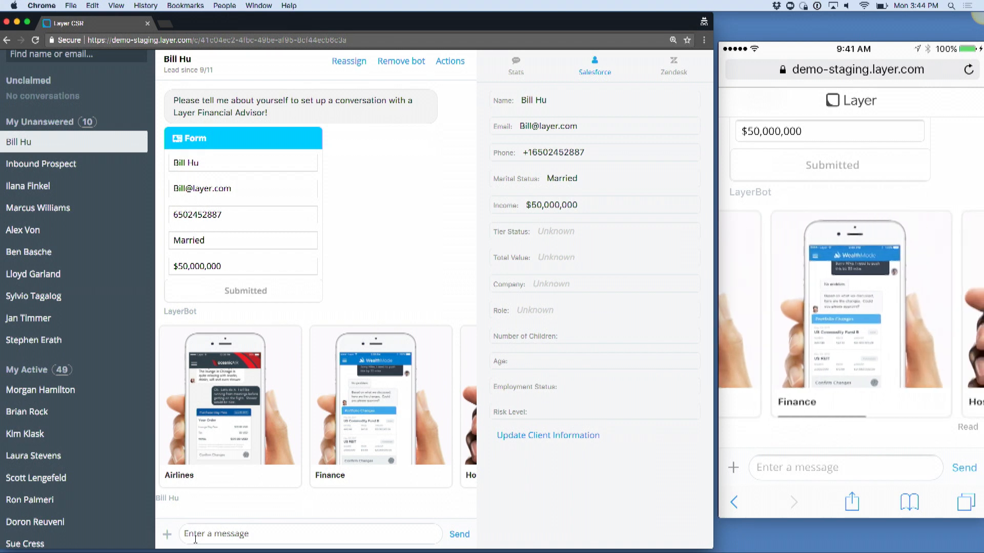
{"action": "scroll", "scroll_direction": "right", "scroll_amount": 3}
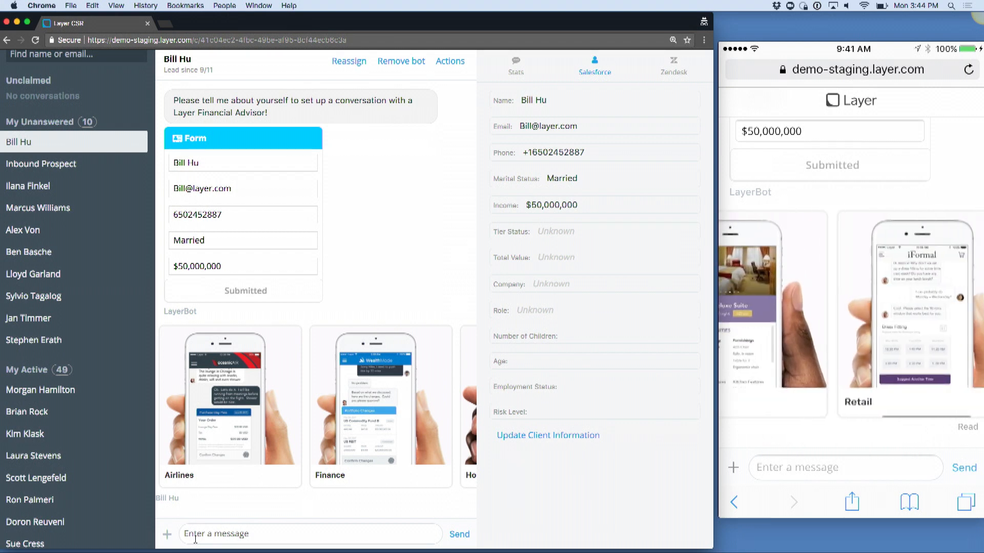
{"action": "scroll", "scroll_direction": "right", "scroll_amount": 3}
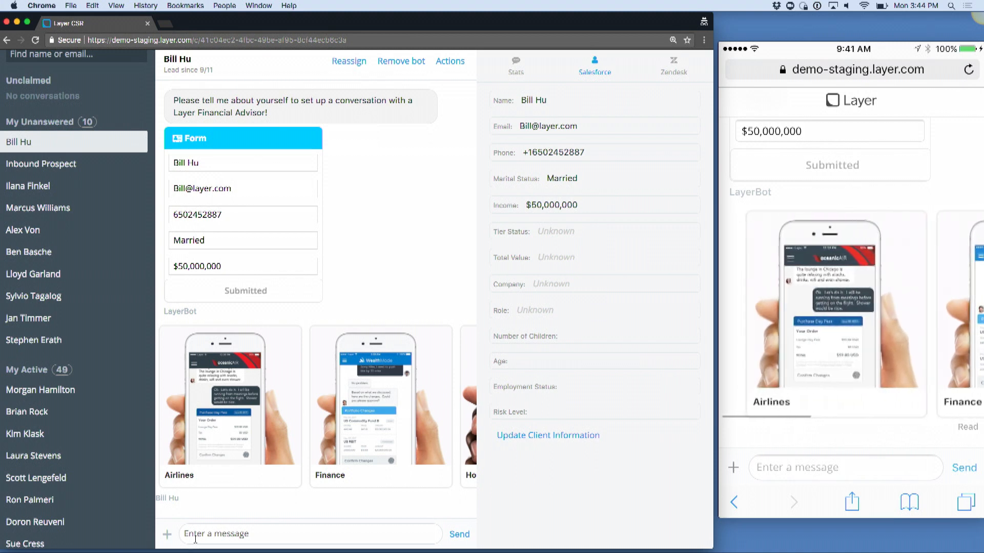
{"action": "left_click", "coordinate": [167, 534]}
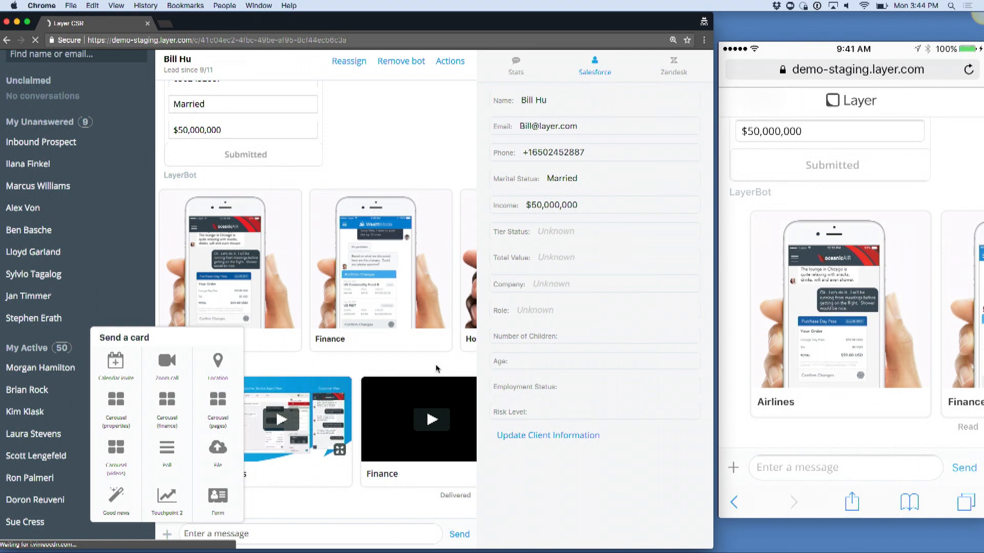
Step: Start a blank poll card from the Send a card menu
{"action": "scroll", "scroll_direction": "down", "scroll_amount": 3}
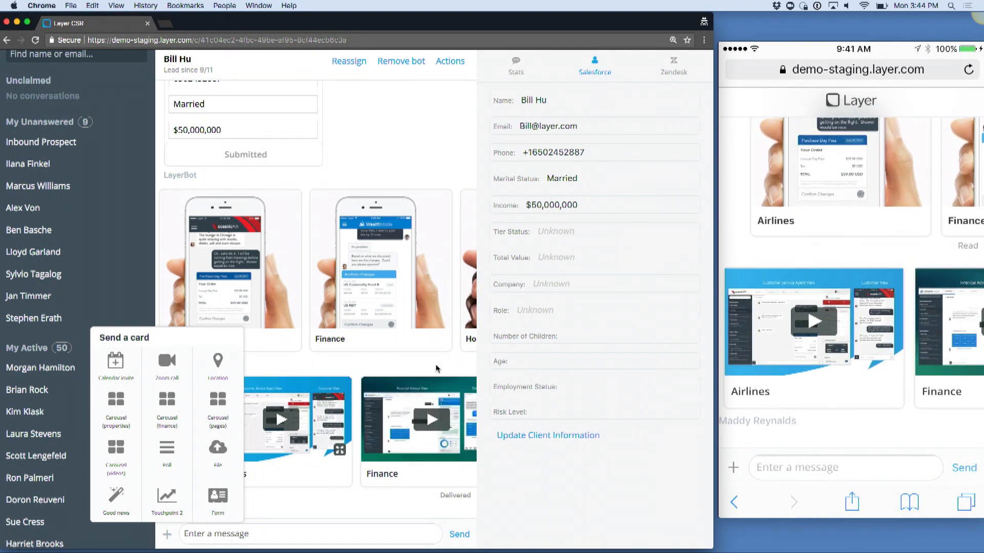
{"action": "scroll", "scroll_direction": "right", "scroll_amount": 3}
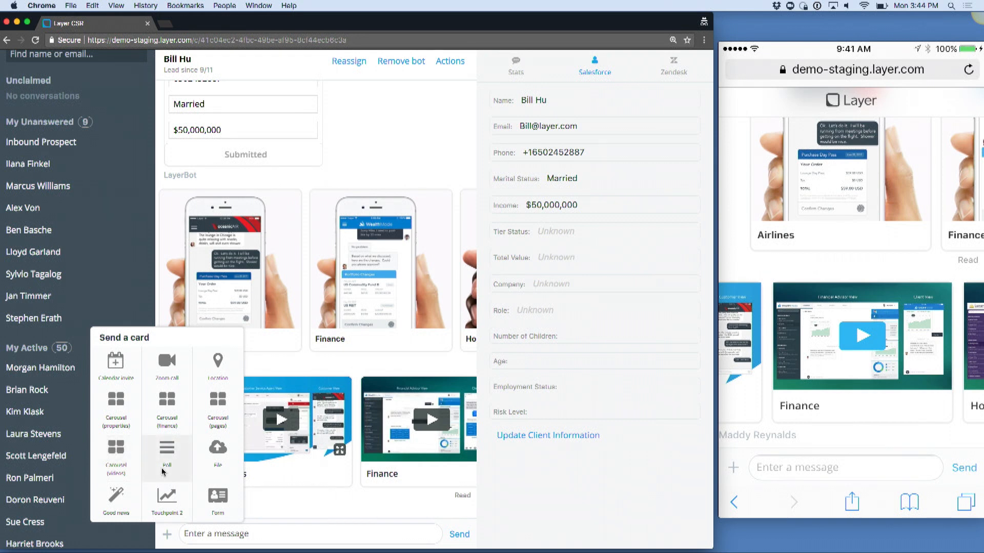
{"action": "left_click", "coordinate": [166, 452]}
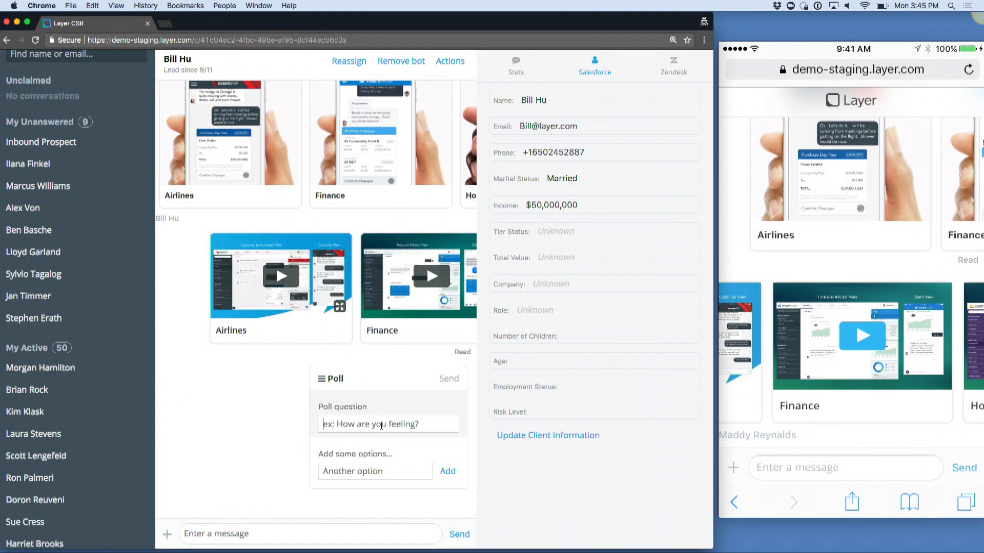
Step: Compose and send the poll 'Would you like an account' with options yes and no
{"action": "type", "text": "Whould"}
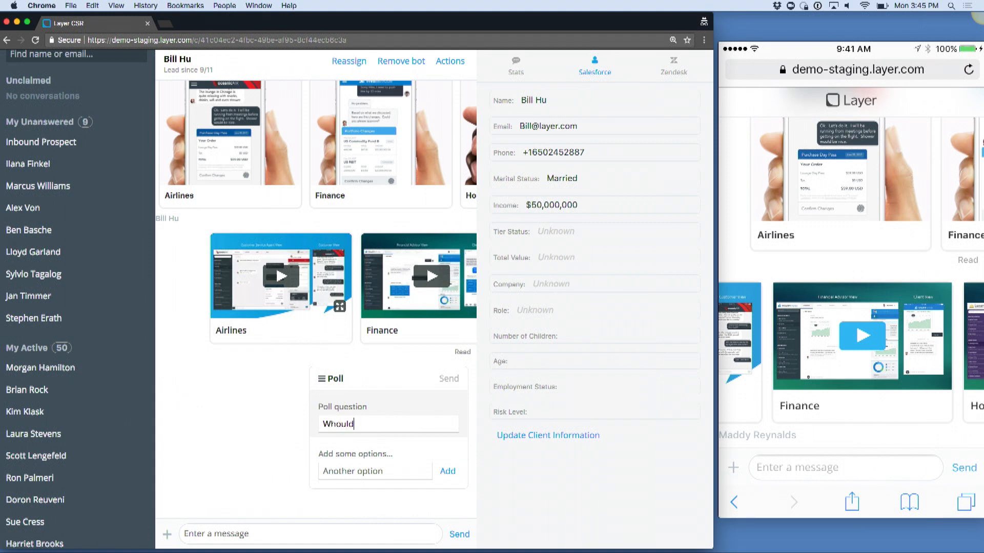
{"action": "key", "text": "Backspace"}
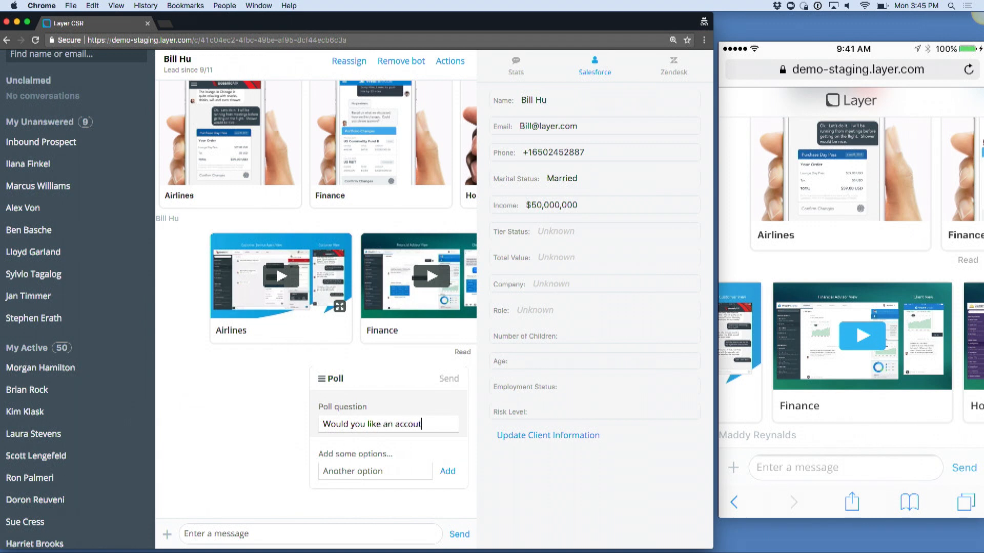
{"action": "type", "text": "t"}
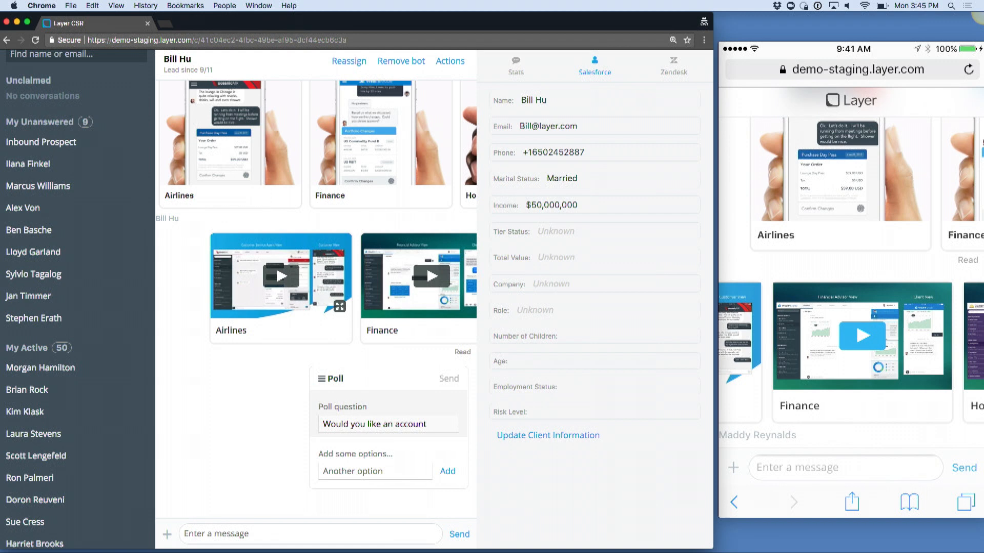
{"action": "left_click", "coordinate": [447, 471]}
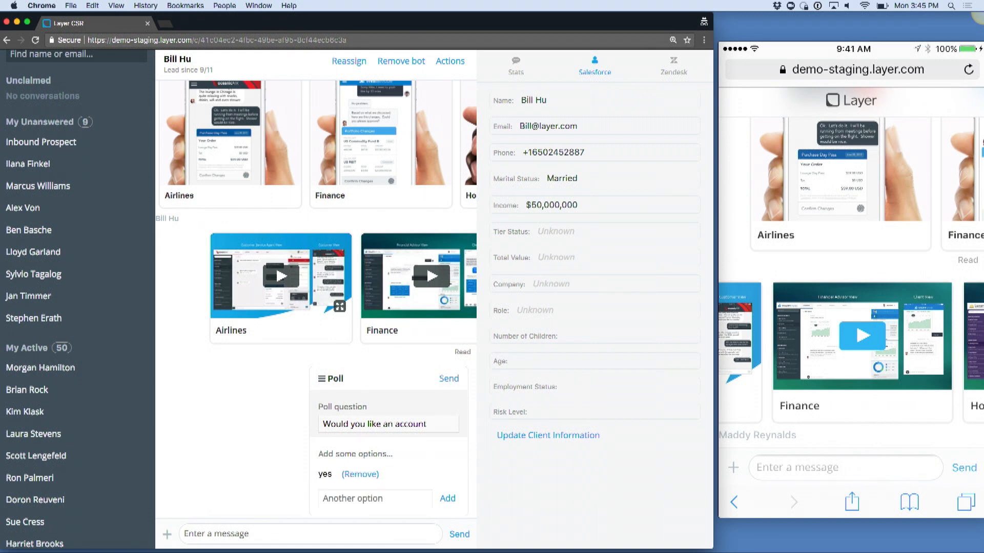
{"action": "left_click", "coordinate": [448, 499]}
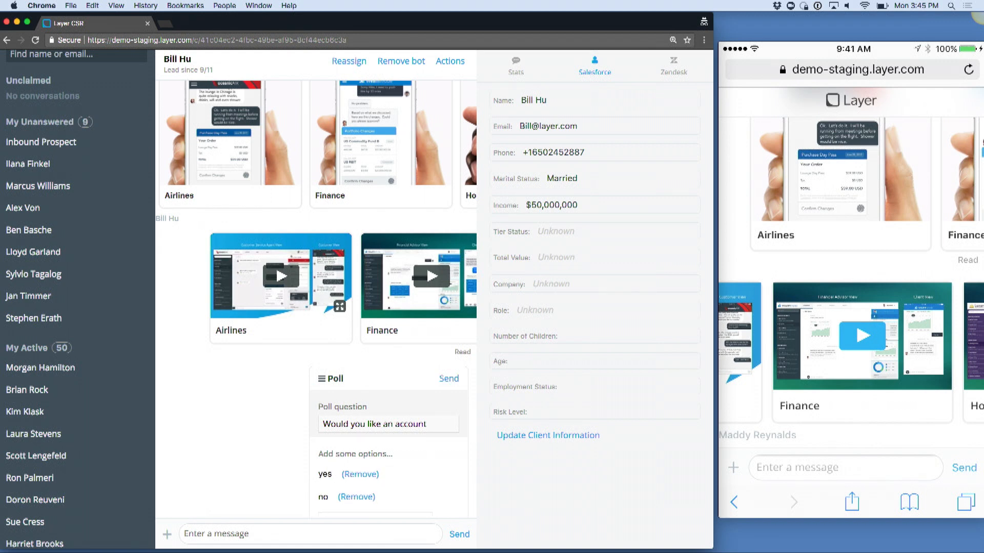
{"action": "left_click", "coordinate": [449, 378]}
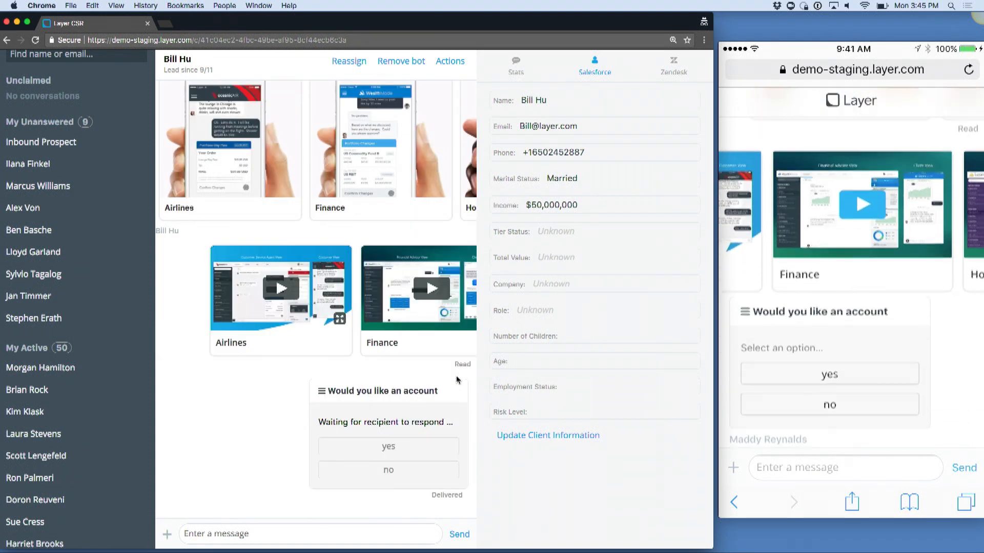
Step: On the phone, answer the account poll with yes and submit it
{"action": "left_click", "coordinate": [828, 374]}
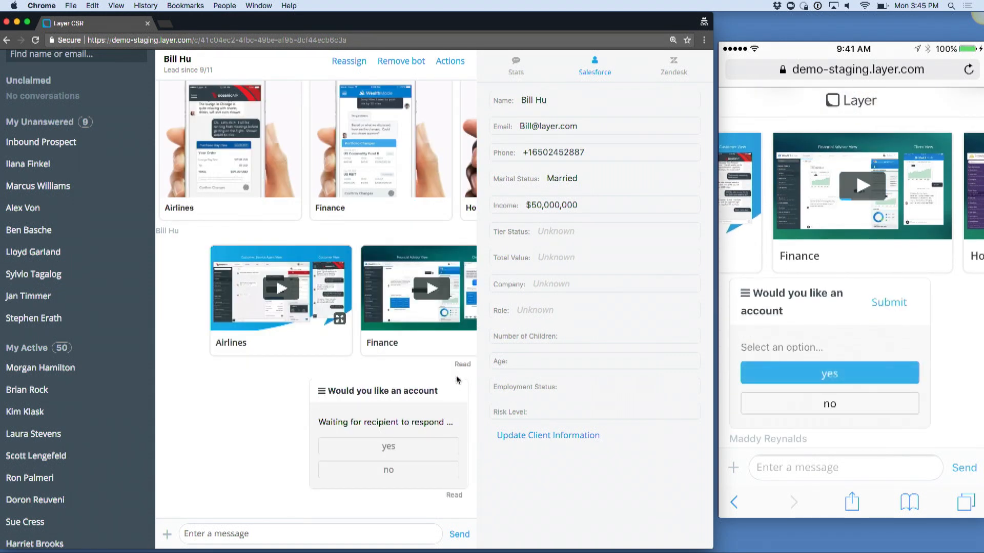
{"action": "left_click", "coordinate": [829, 373]}
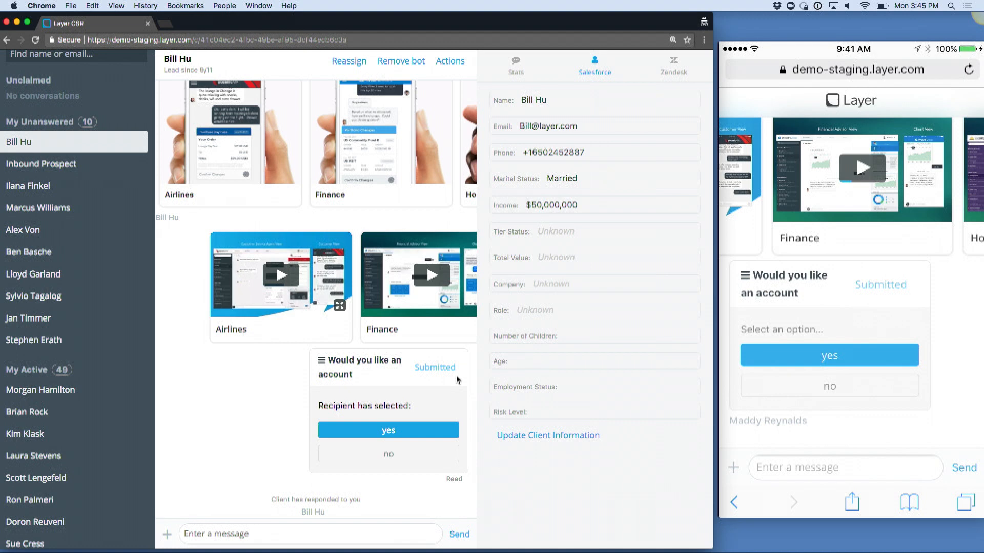
{"action": "mouse_move", "coordinate": [281, 458]}
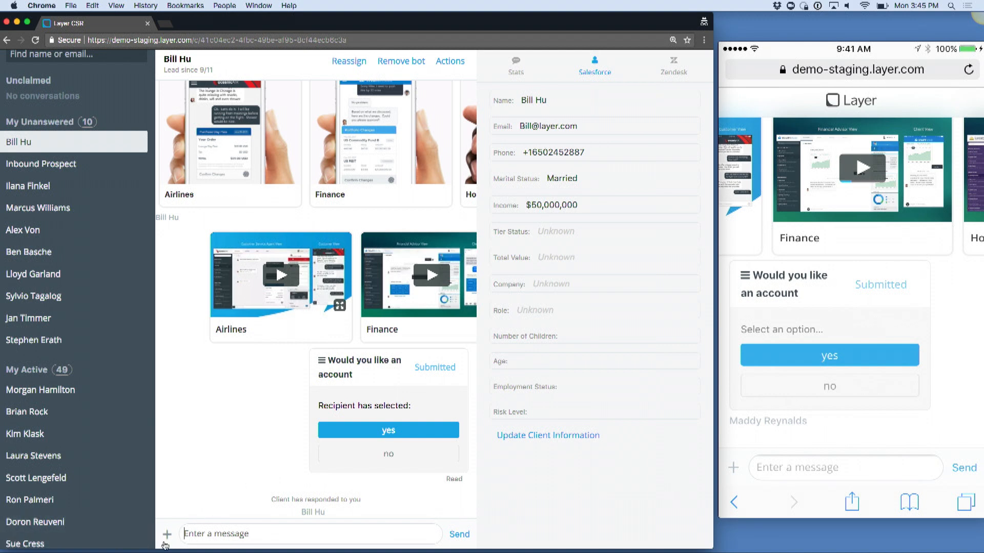
{"action": "left_click", "coordinate": [167, 533]}
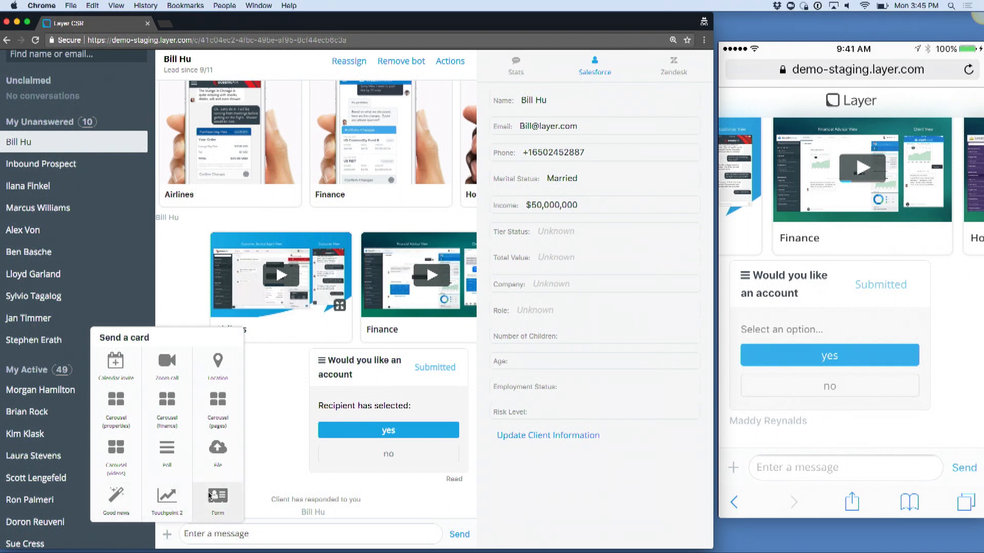
{"action": "left_click", "coordinate": [217, 450]}
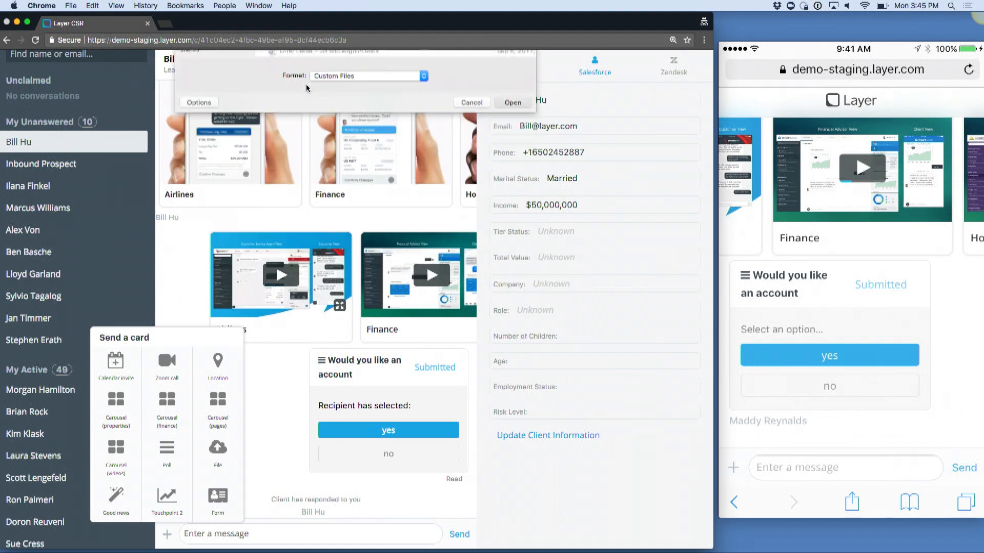
{"action": "left_click", "coordinate": [471, 103]}
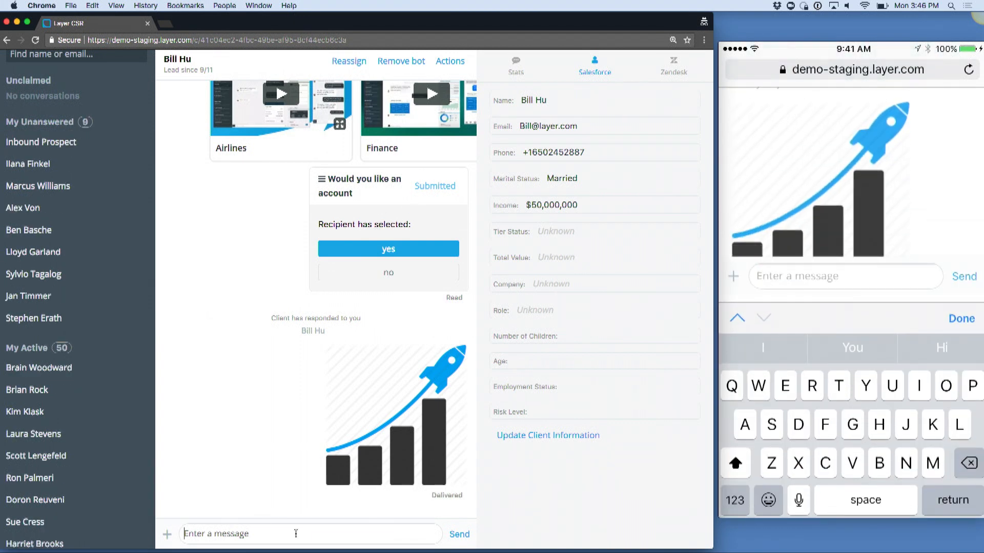
Step: On the phone, reply 'Looks good', then begin an 'sms' message in Layer CSR
{"action": "type", "text": "Looks"}
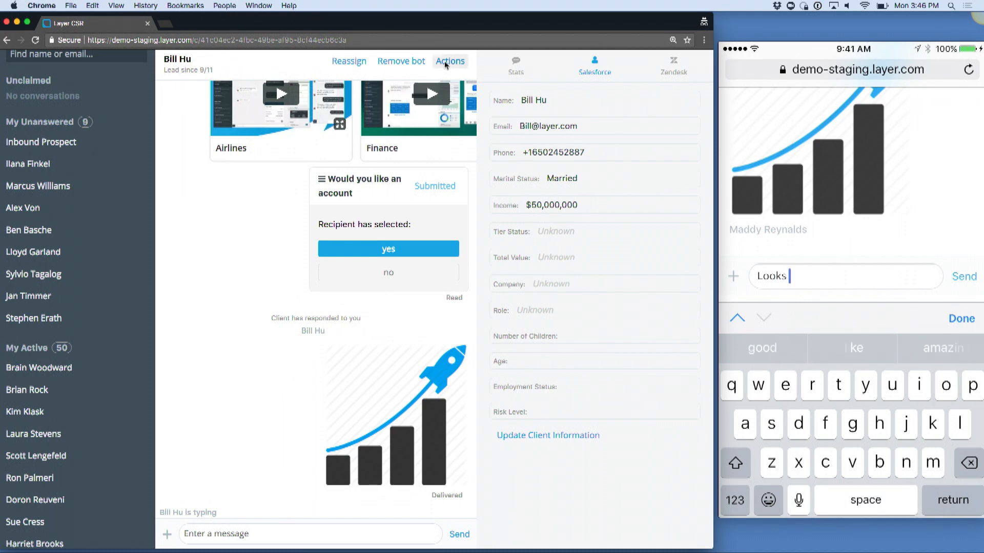
{"action": "left_click", "coordinate": [964, 276]}
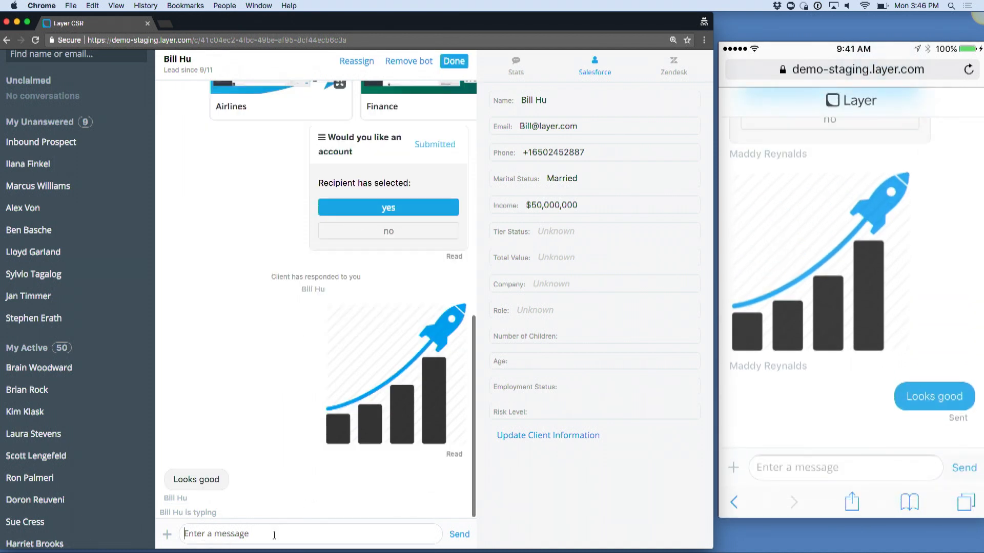
{"action": "type", "text": "sms"}
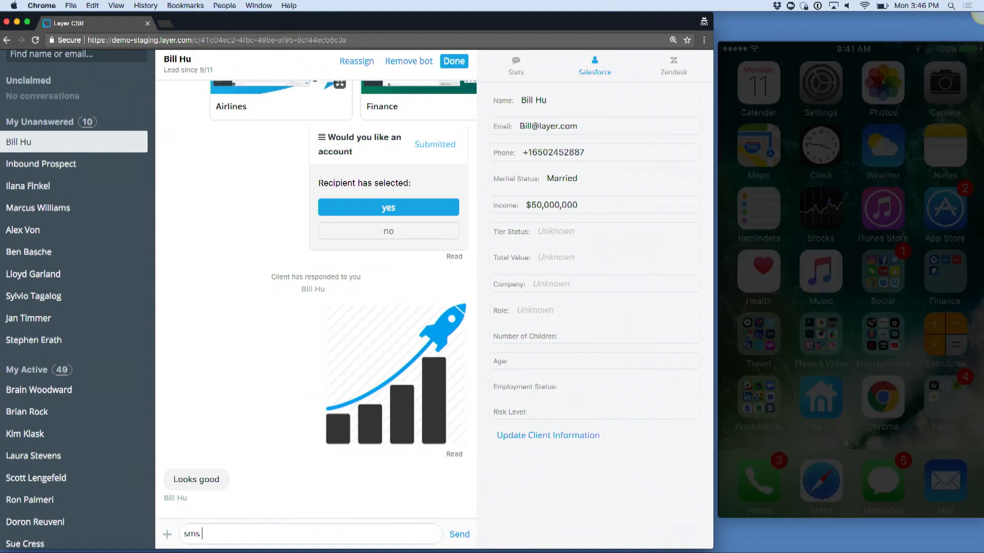
Step: Send the 'sms fallback' message and also deliver it by SMS via Actions
{"action": "type", "text": "fai"}
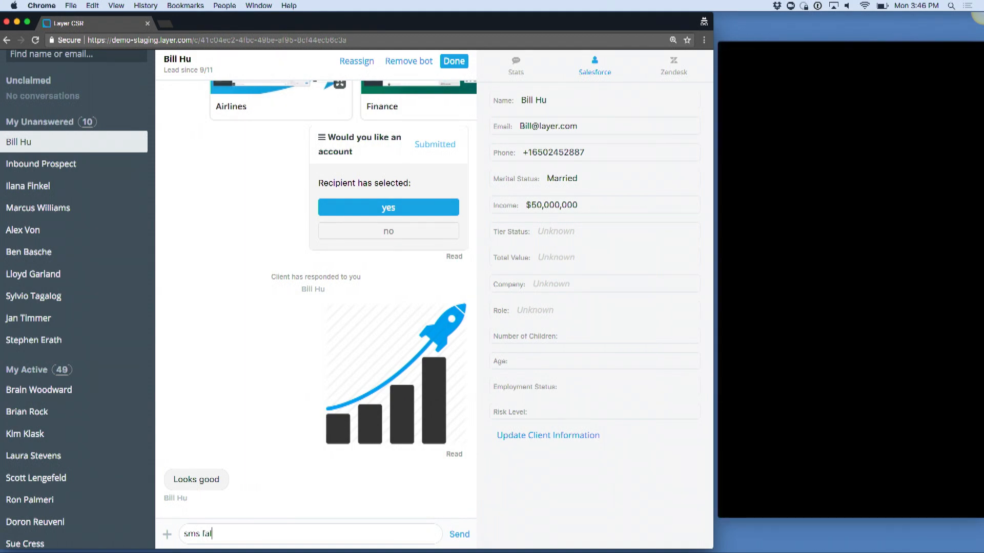
{"action": "left_click", "coordinate": [459, 534]}
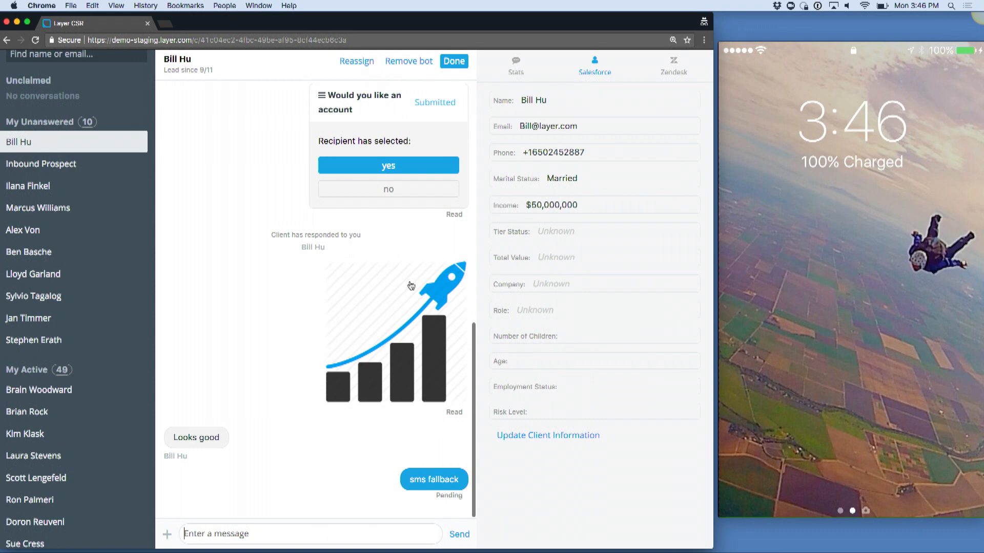
{"action": "left_click", "coordinate": [453, 61]}
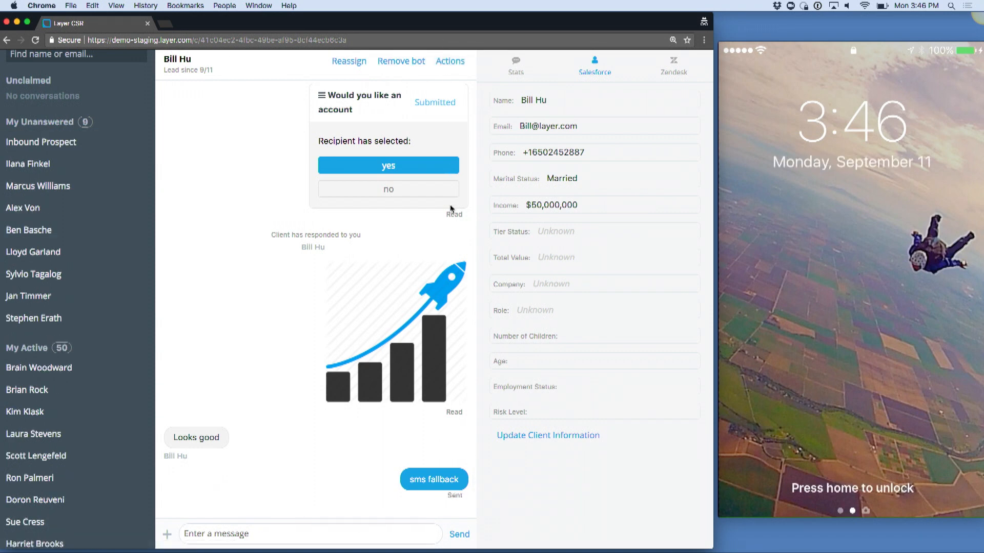
{"action": "left_click", "coordinate": [450, 61]}
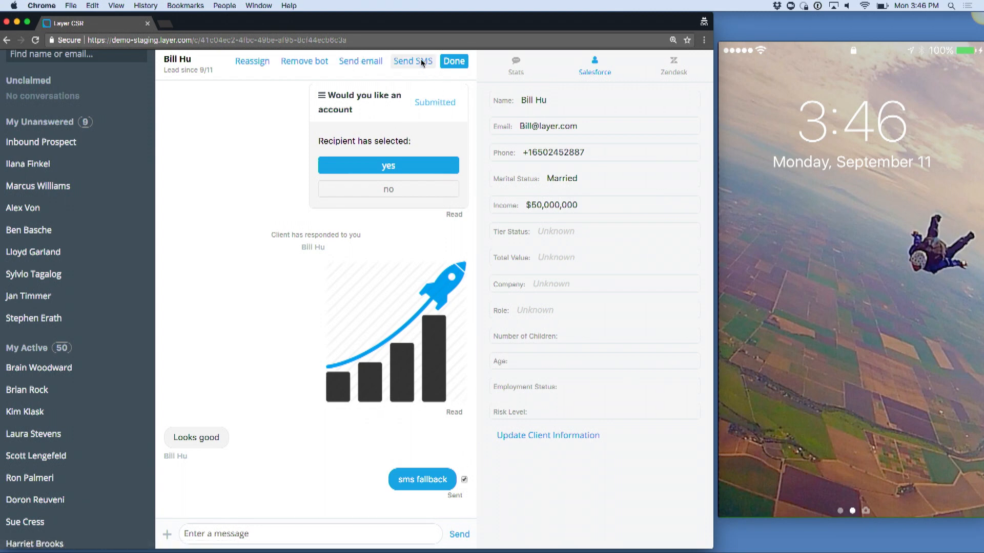
{"action": "left_click", "coordinate": [412, 61]}
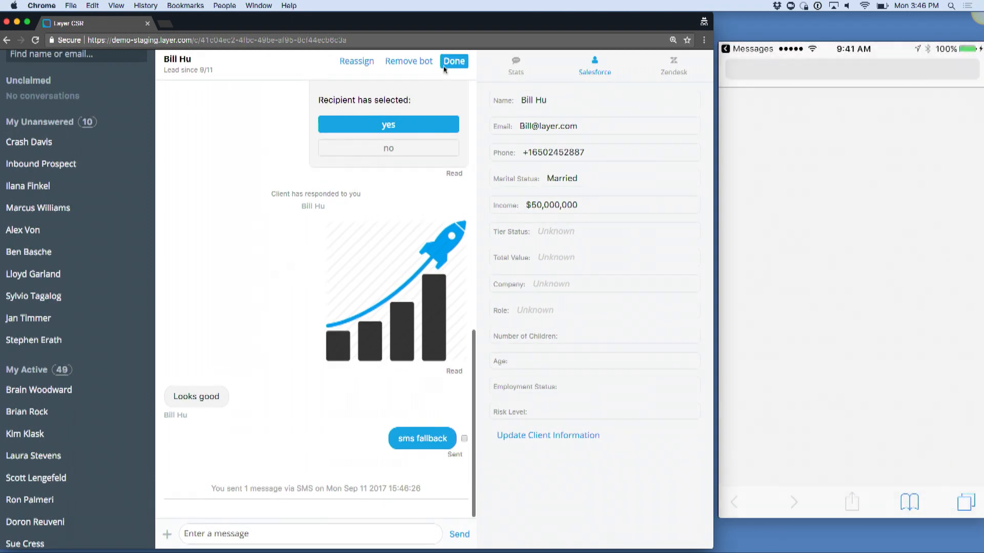
{"action": "left_click", "coordinate": [454, 61]}
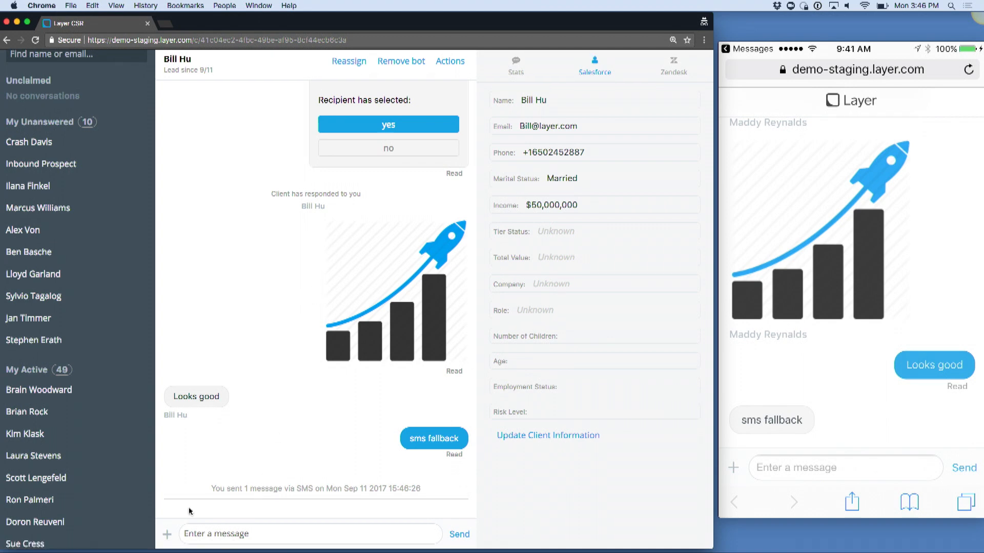
Step: Send a 'Call Maddy' calendar invite proposing one-hour slots, including 10:00 and 11:00 on the 13th
{"action": "left_click", "coordinate": [167, 534]}
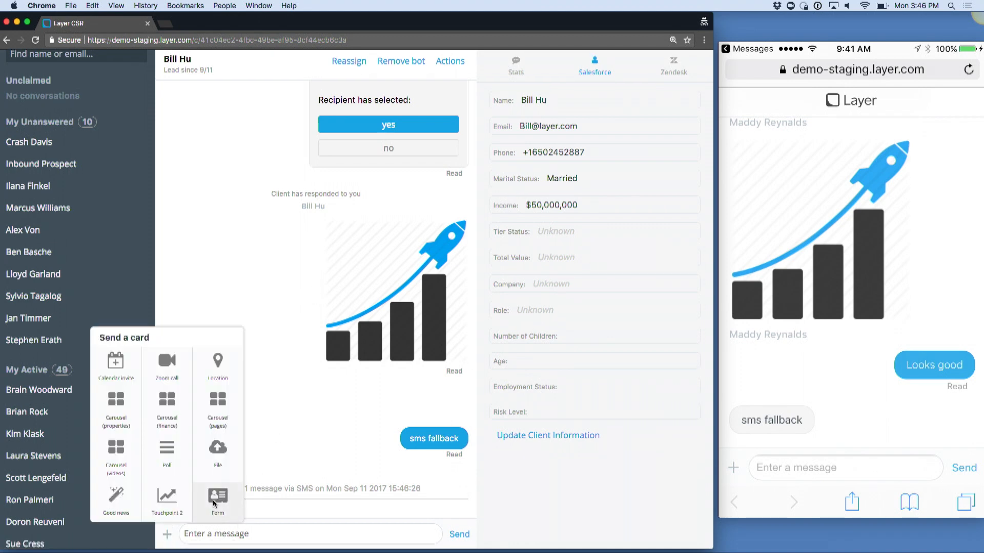
{"action": "mouse_move", "coordinate": [116, 364]}
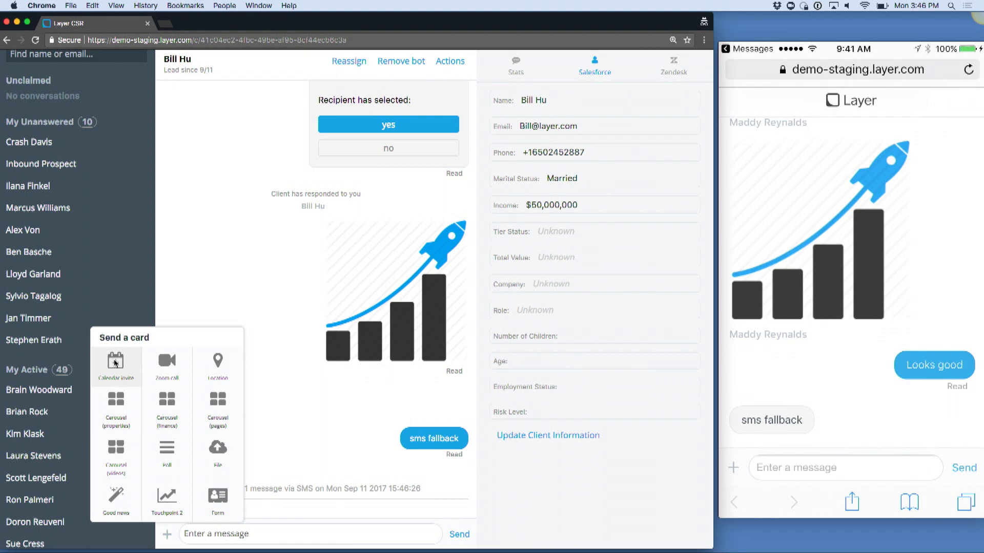
{"action": "left_click", "coordinate": [115, 364]}
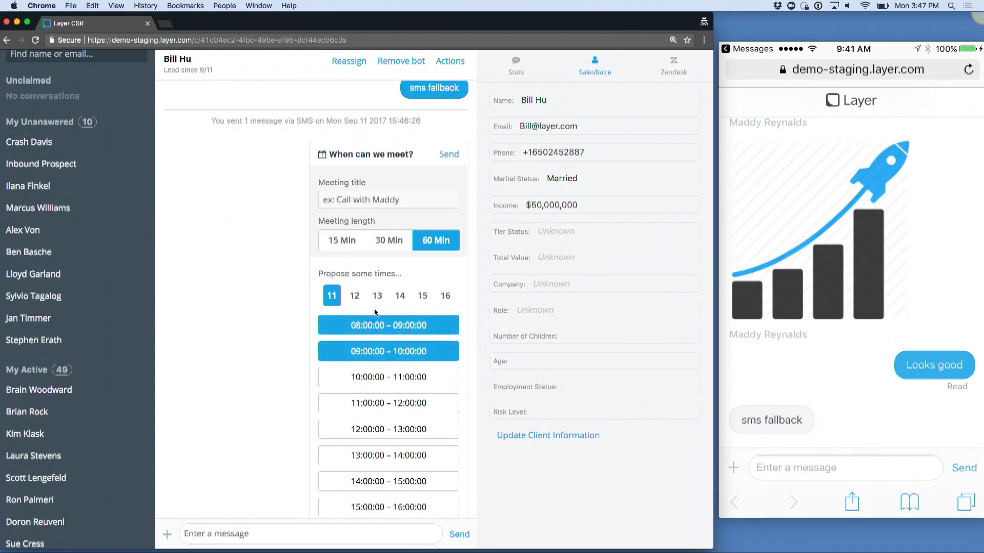
{"action": "left_click", "coordinate": [377, 296]}
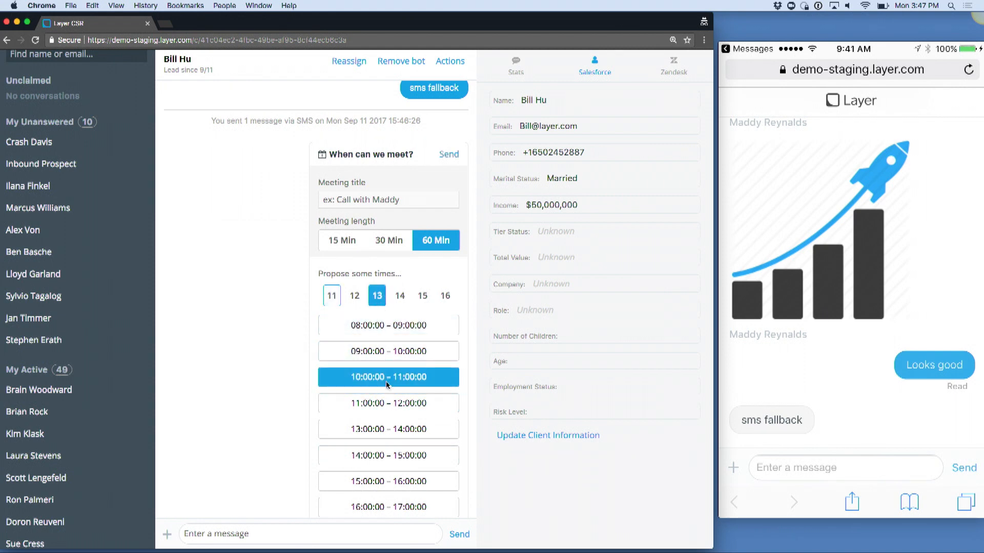
{"action": "left_click", "coordinate": [388, 403]}
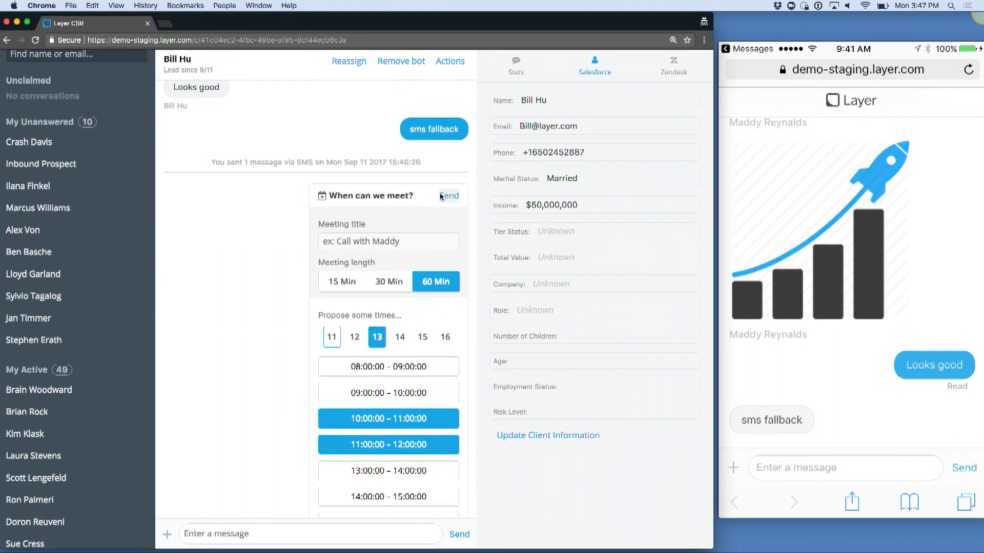
{"action": "type", "text": "Cla"}
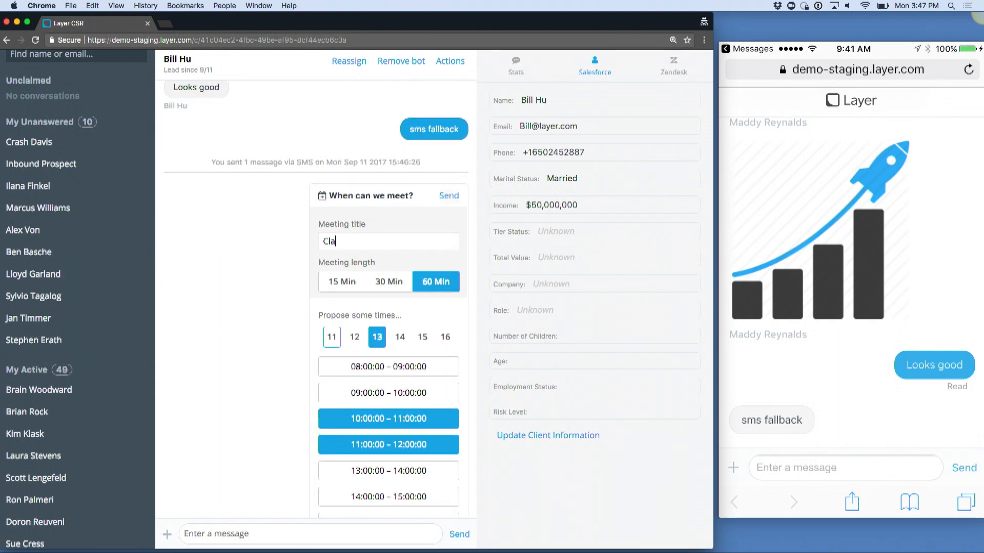
{"action": "type", "text": "Call Ma"}
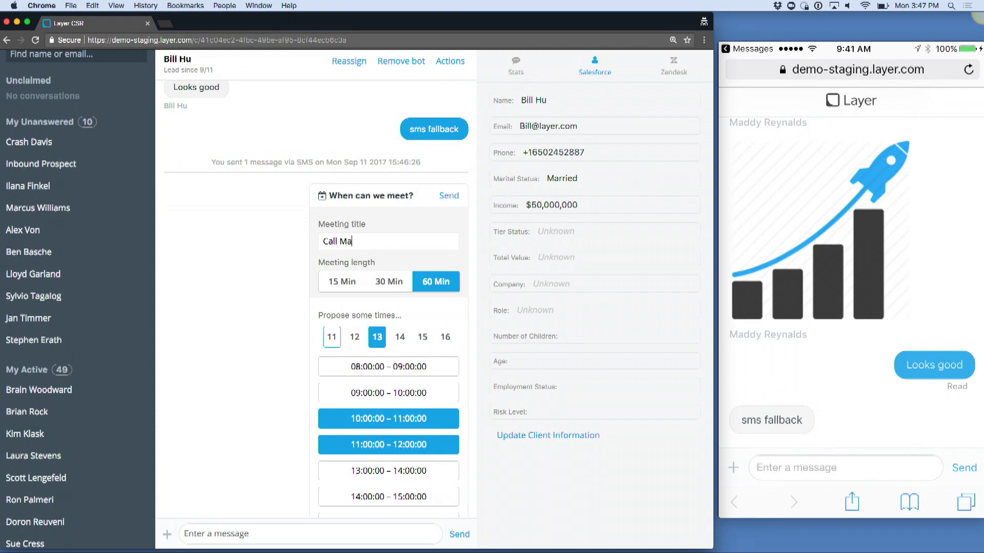
{"action": "type", "text": "ddy"}
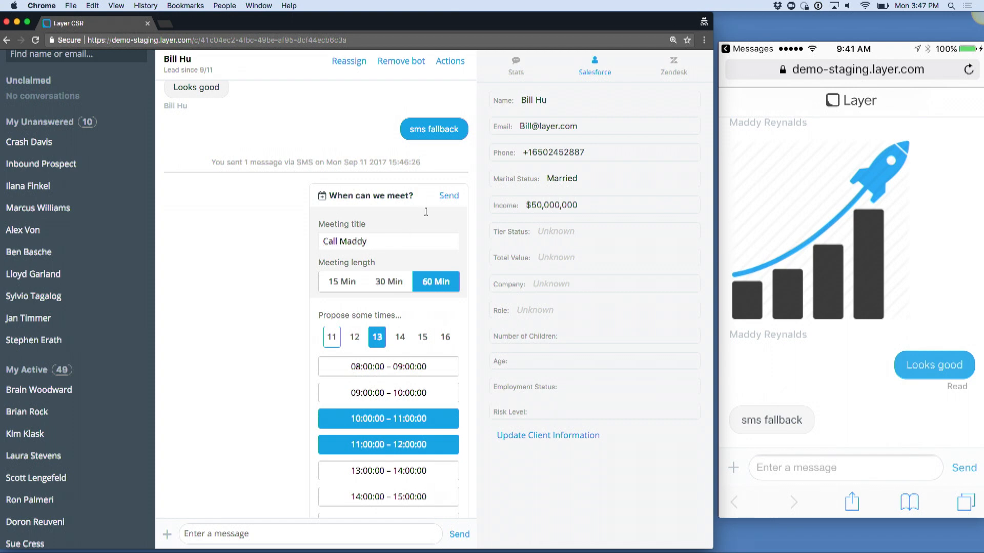
{"action": "left_click", "coordinate": [449, 195]}
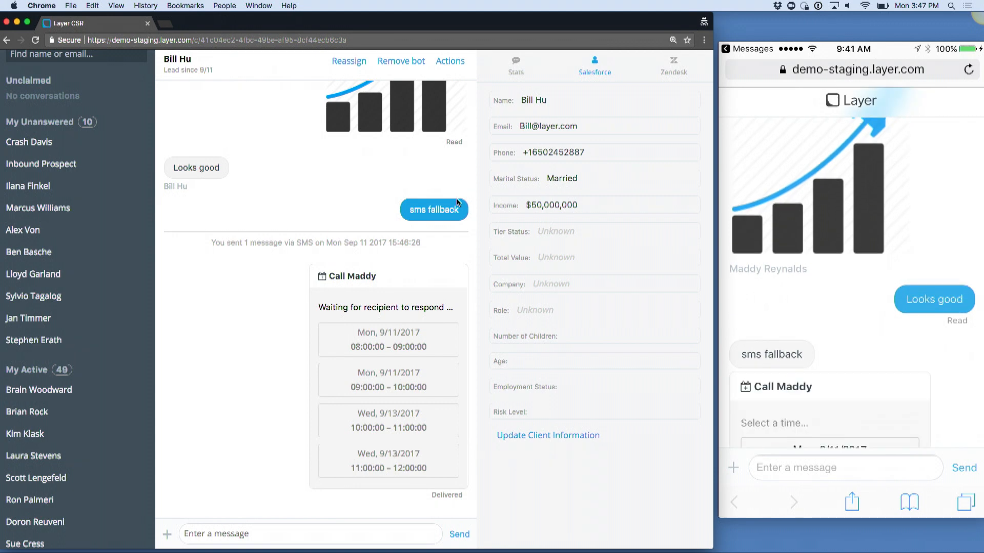
{"action": "scroll", "scroll_direction": "down", "scroll_amount": 3}
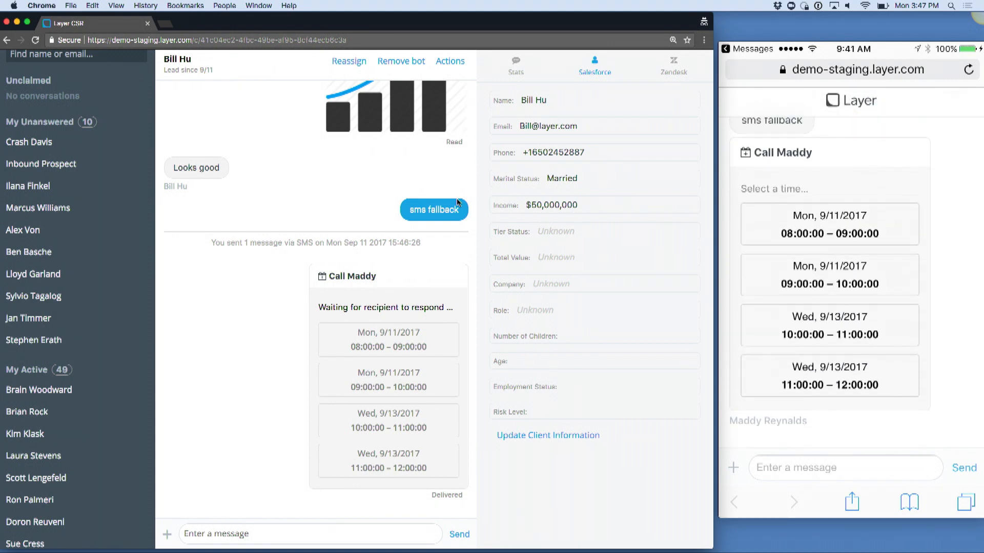
{"action": "left_click", "coordinate": [830, 326]}
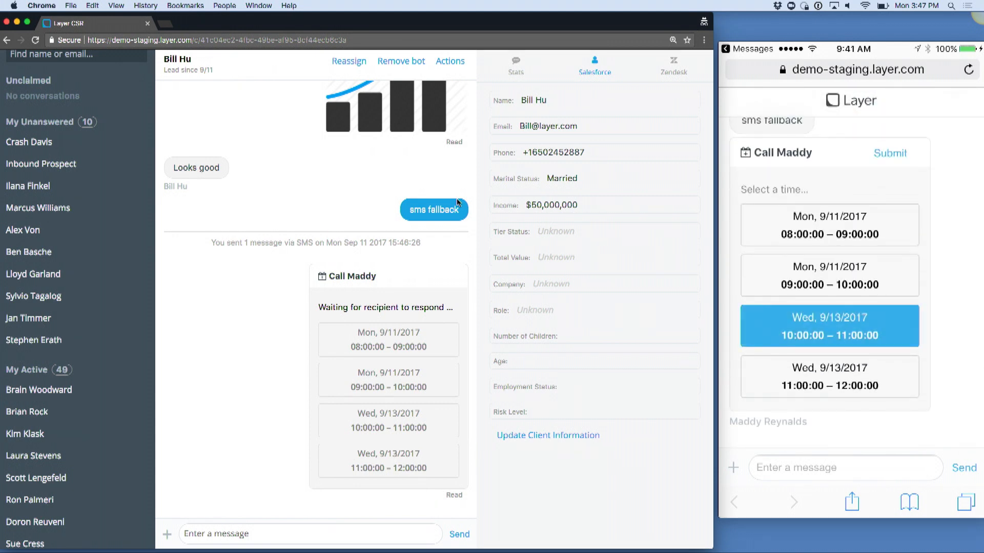
{"action": "left_click", "coordinate": [889, 153]}
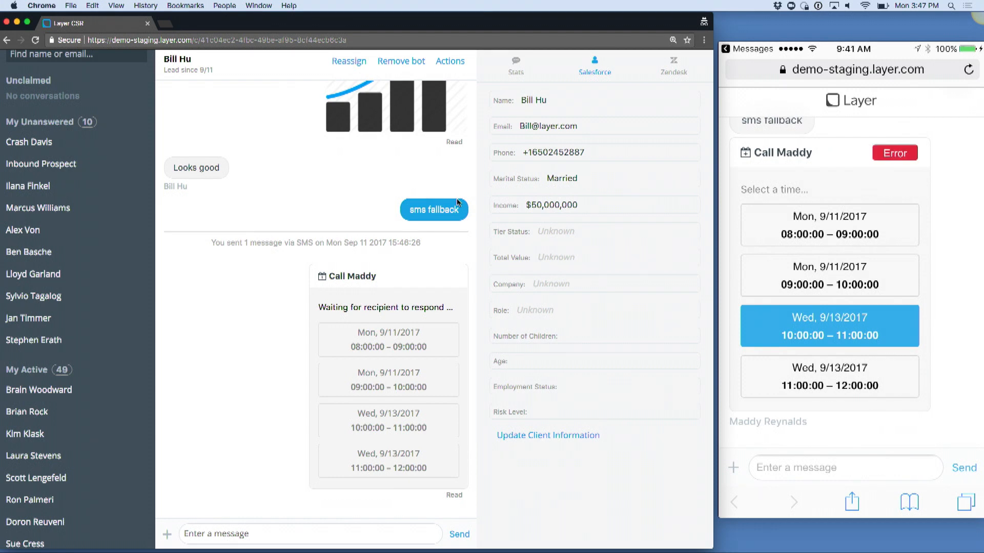
{"action": "scroll", "scroll_direction": "up", "scroll_amount": 3}
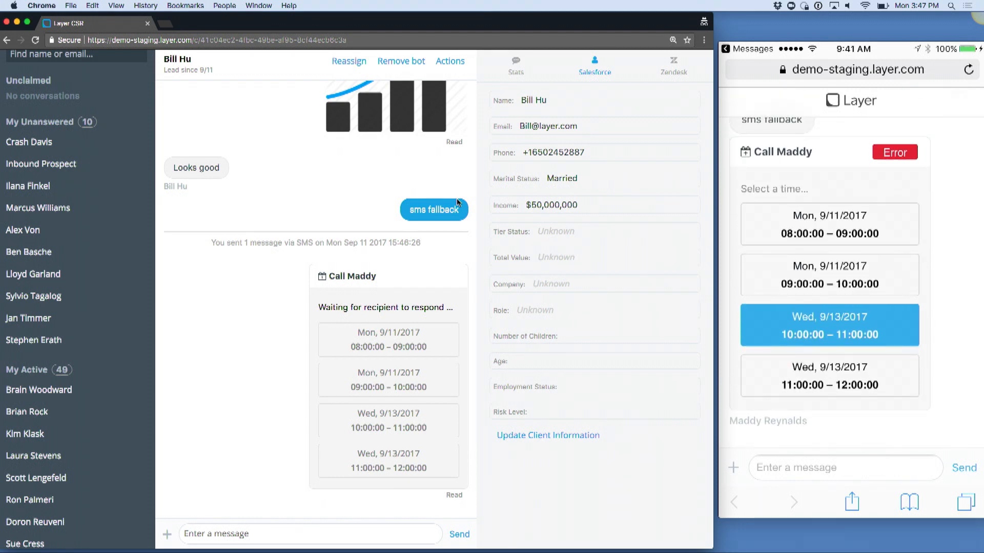
{"action": "mouse_move", "coordinate": [431, 182]}
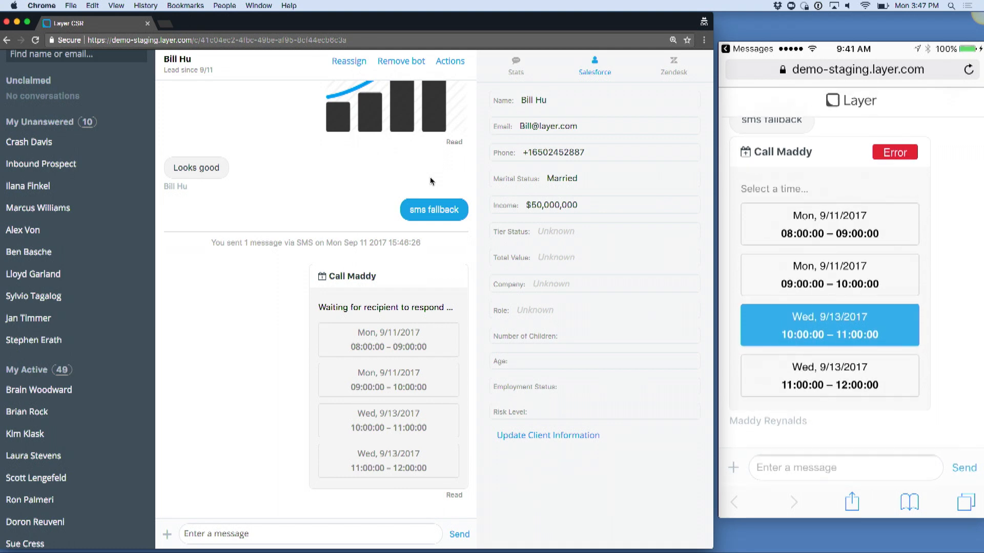
{"action": "mouse_move", "coordinate": [161, 492]}
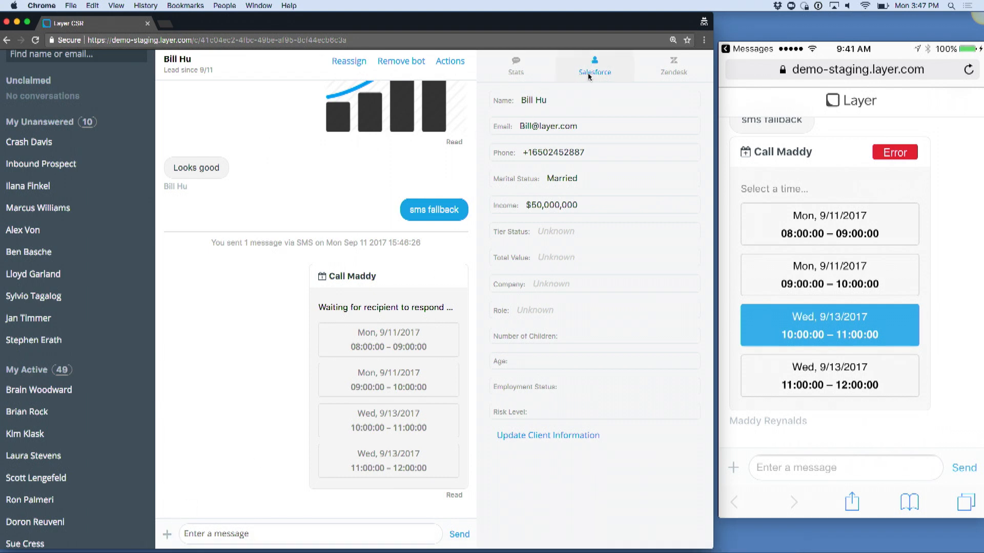
{"action": "left_click", "coordinate": [168, 534]}
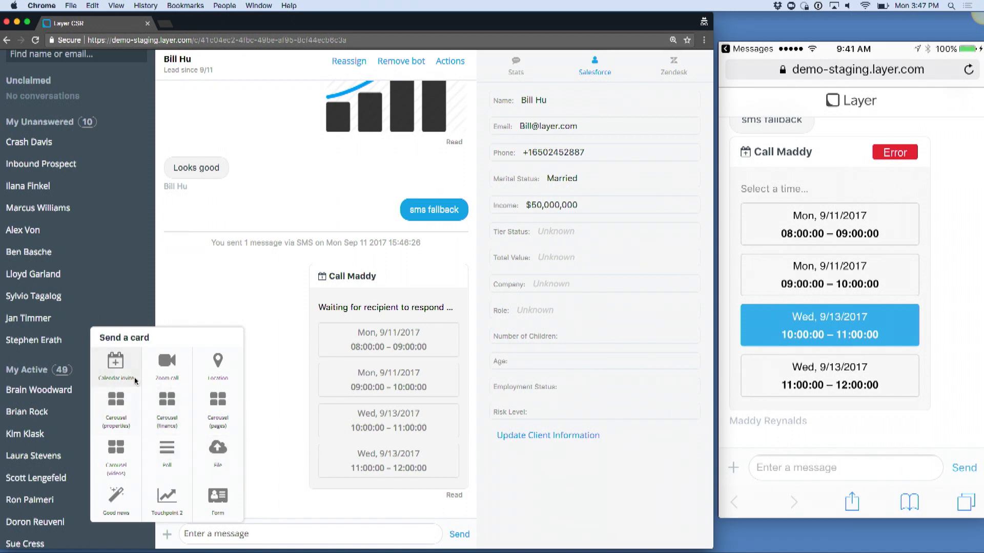
{"action": "mouse_move", "coordinate": [217, 364]}
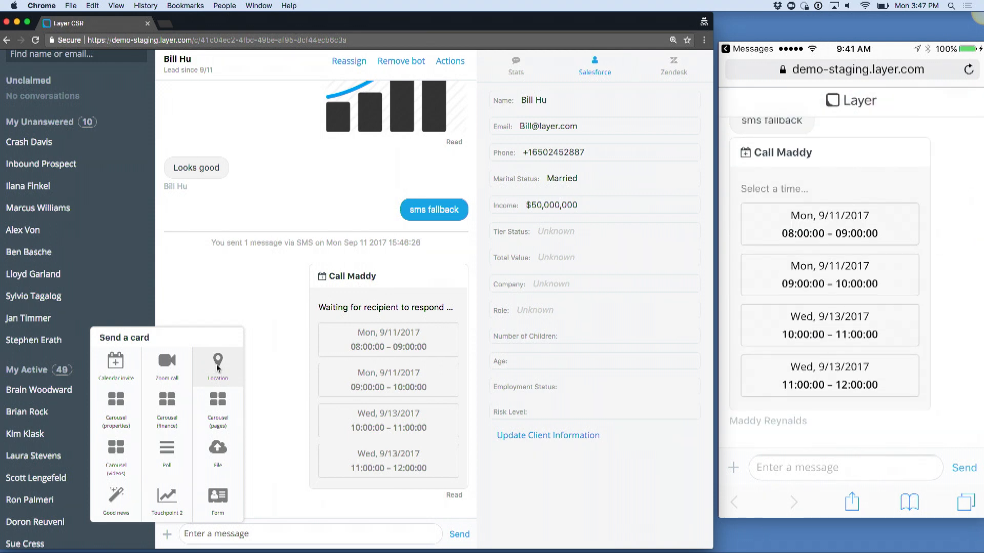
{"action": "left_click", "coordinate": [218, 365]}
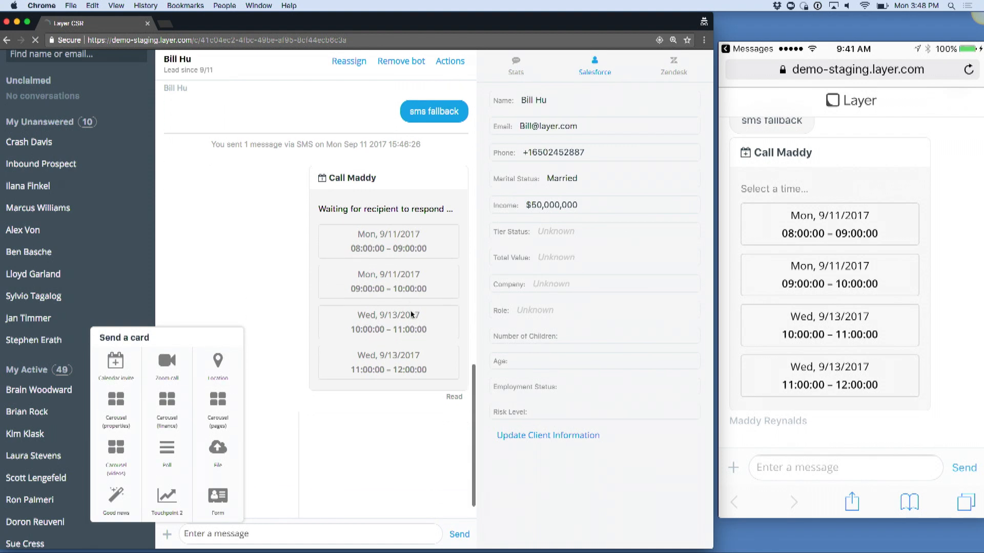
{"action": "left_click", "coordinate": [218, 366]}
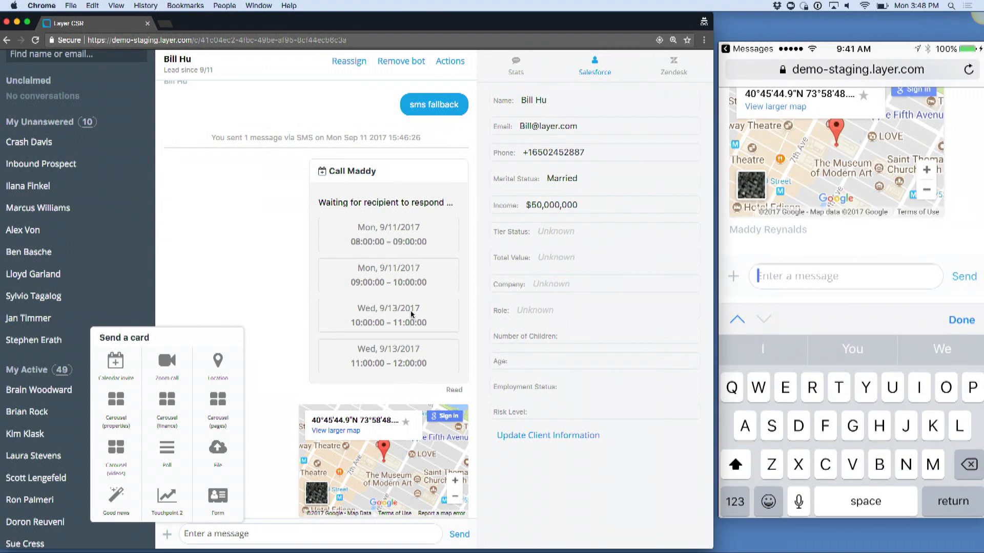
{"action": "type", "text": "Looks"}
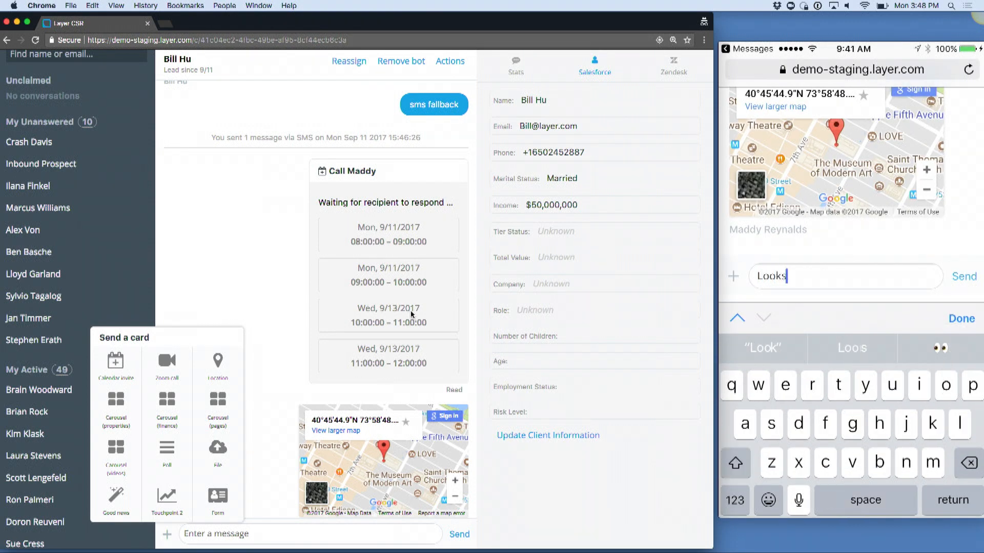
{"action": "type", "text": "good. Meet y"}
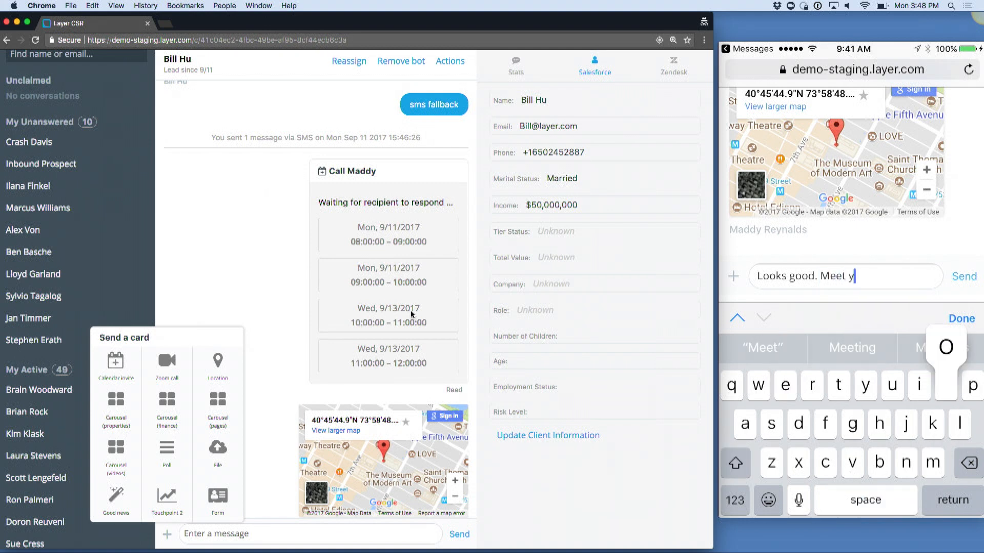
{"action": "type", "text": "ou there"}
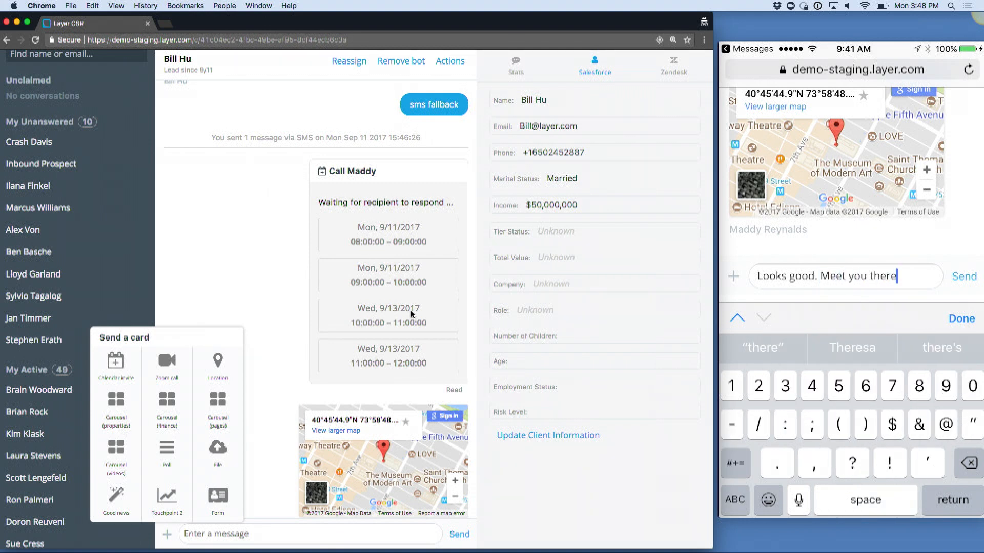
{"action": "left_click", "coordinate": [964, 277]}
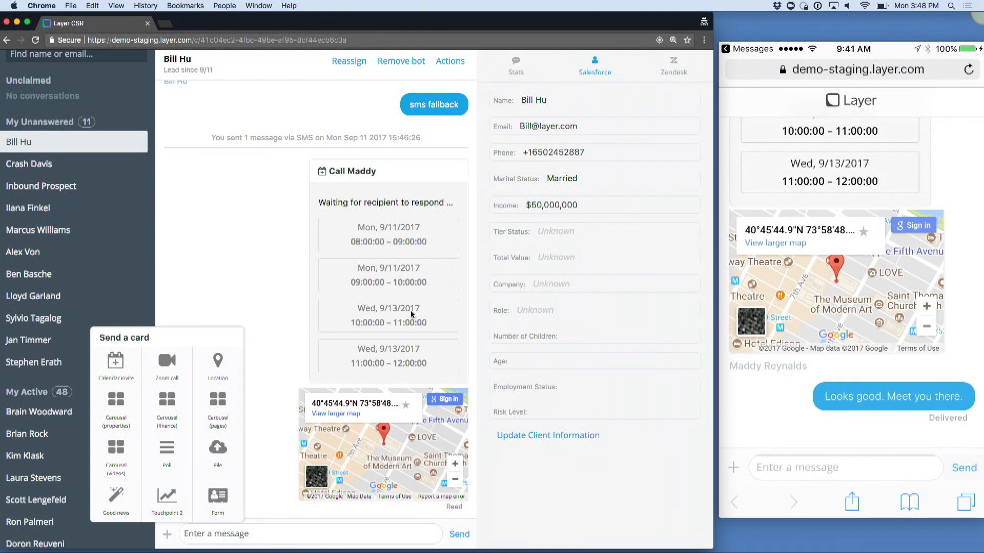